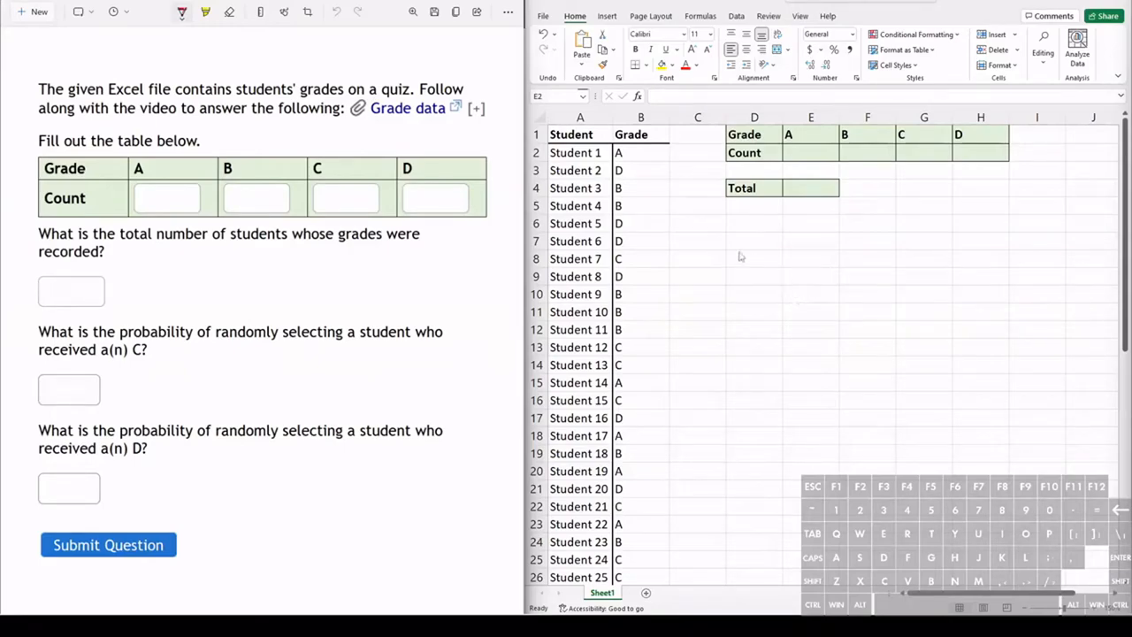
{"action": "mouse_move", "coordinate": [662, 226]}
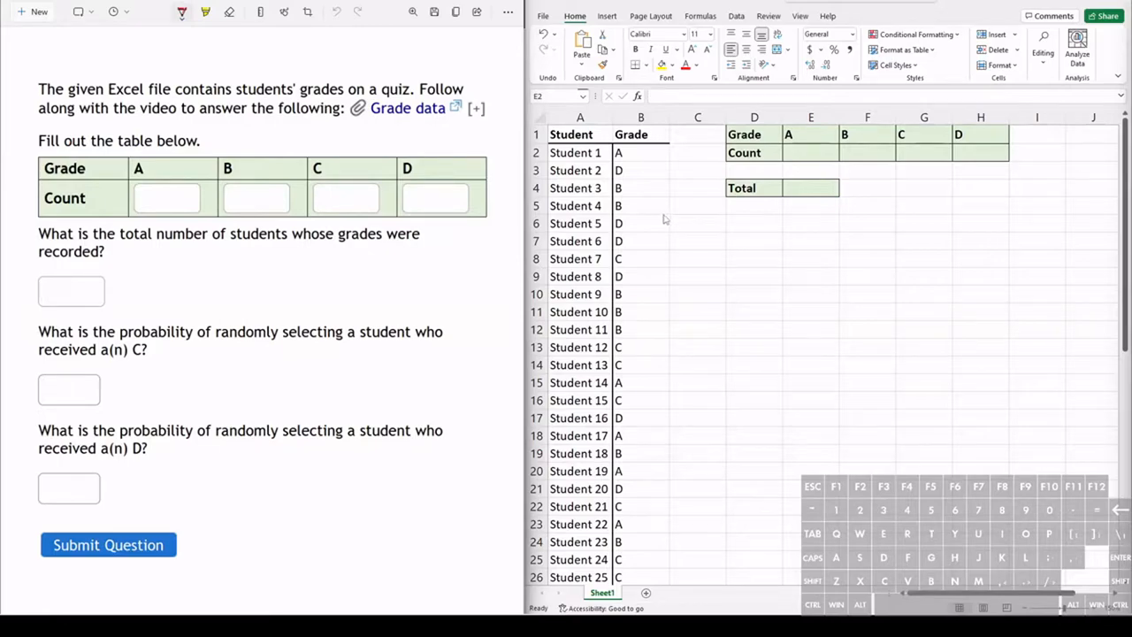
{"action": "mouse_move", "coordinate": [672, 219]}
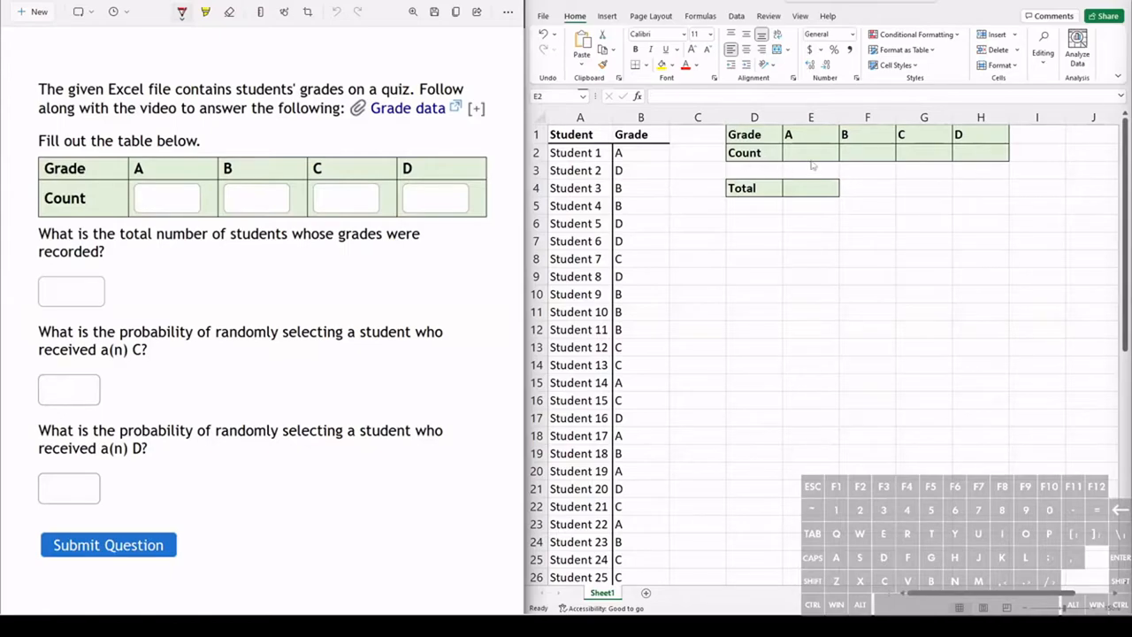
{"action": "mouse_move", "coordinate": [1013, 166]}
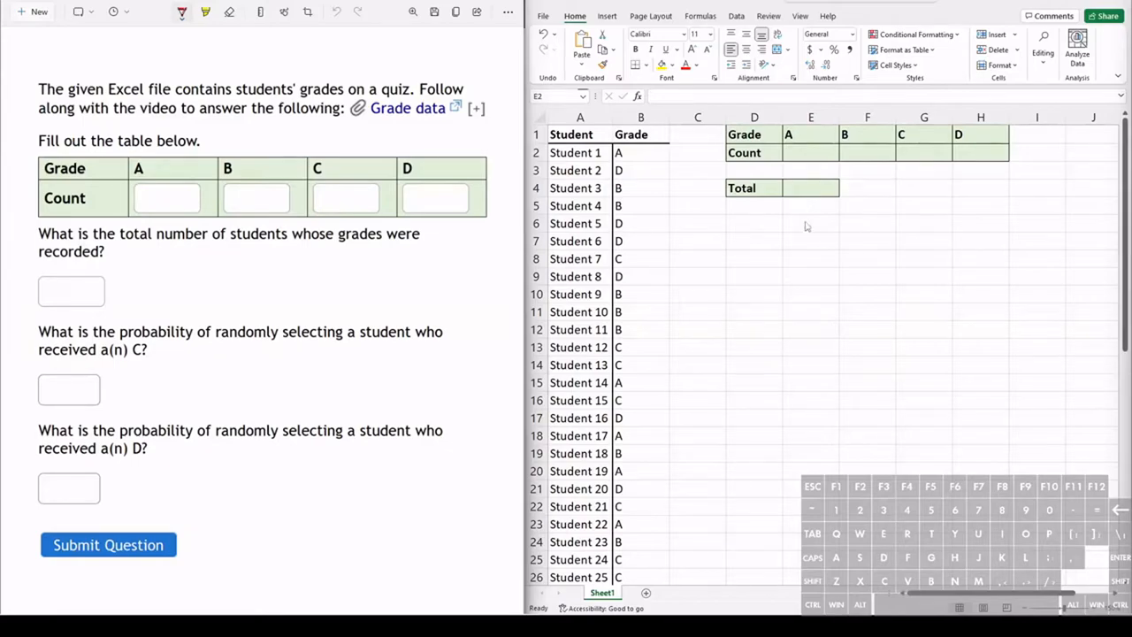
Confirm the grade list ends at row 51 and select the Total cell E4 for a formula
{"action": "scroll", "scroll_direction": "down", "scroll_amount": 3}
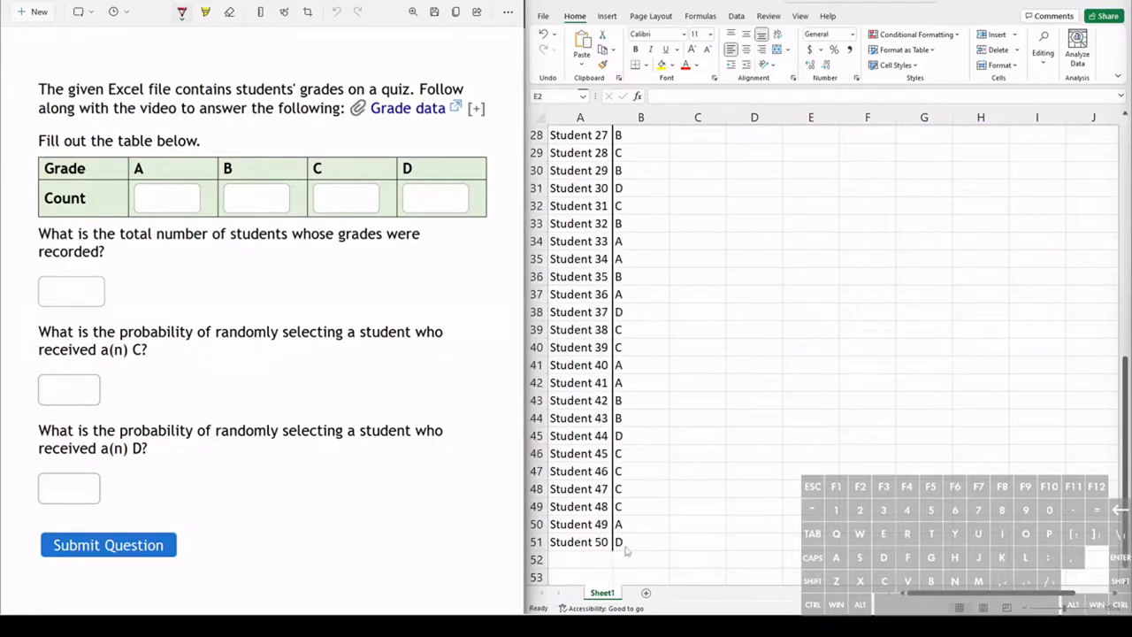
{"action": "mouse_move", "coordinate": [715, 417]}
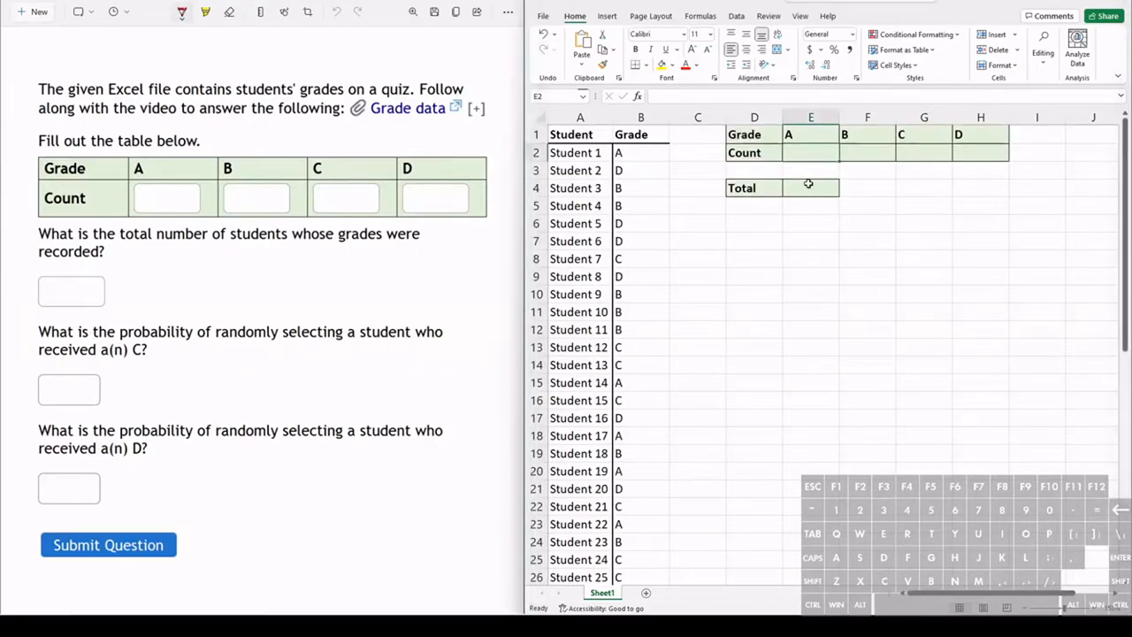
{"action": "left_click", "coordinate": [810, 187]}
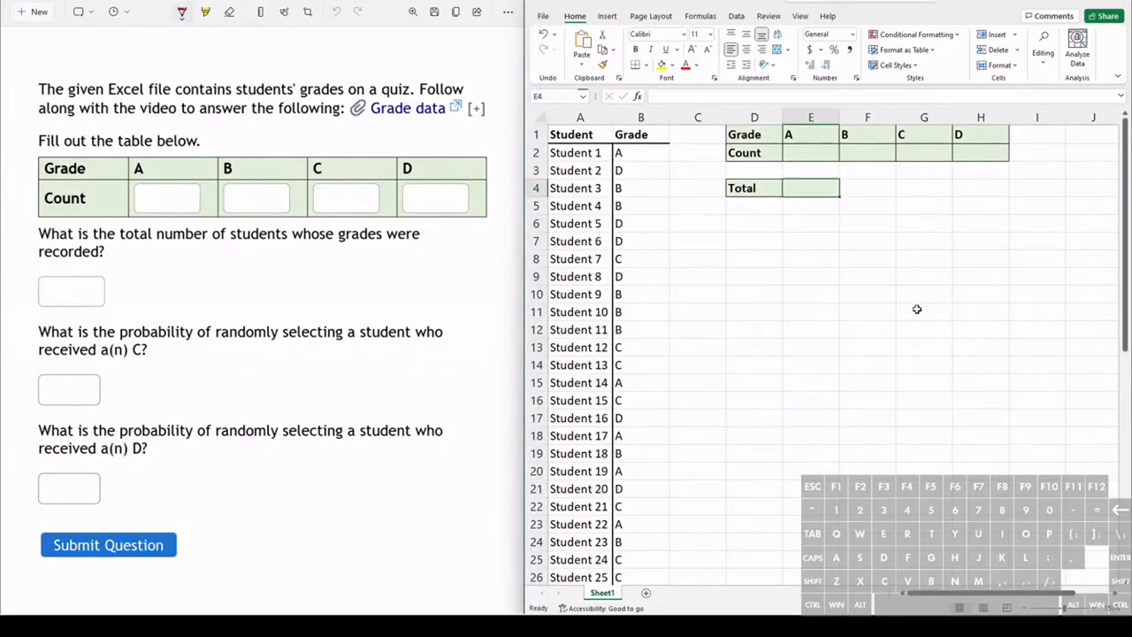
{"action": "mouse_move", "coordinate": [642, 157]}
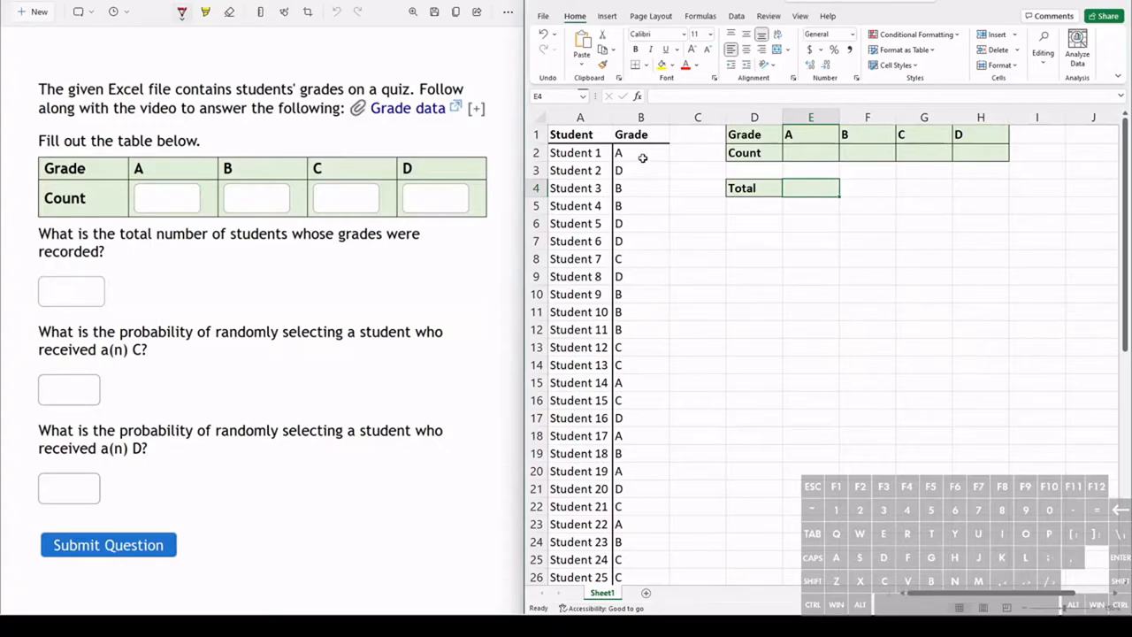
{"action": "left_click", "coordinate": [700, 16]}
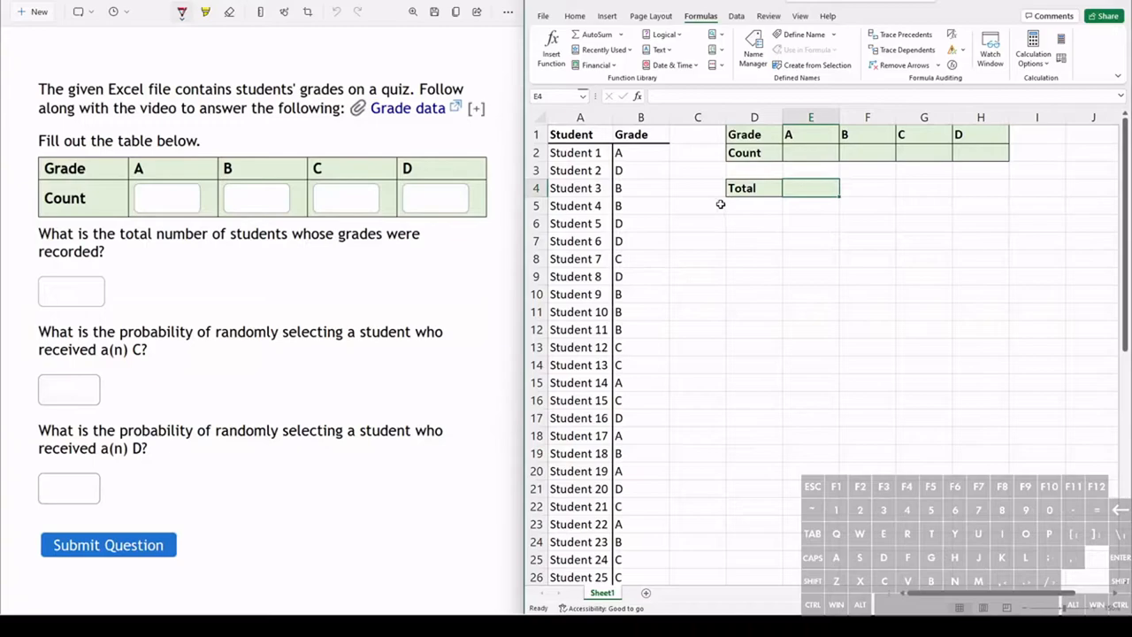
Enter a COUNTA formula over column B in E4 so the Total shows 50
{"action": "type", "text": "="}
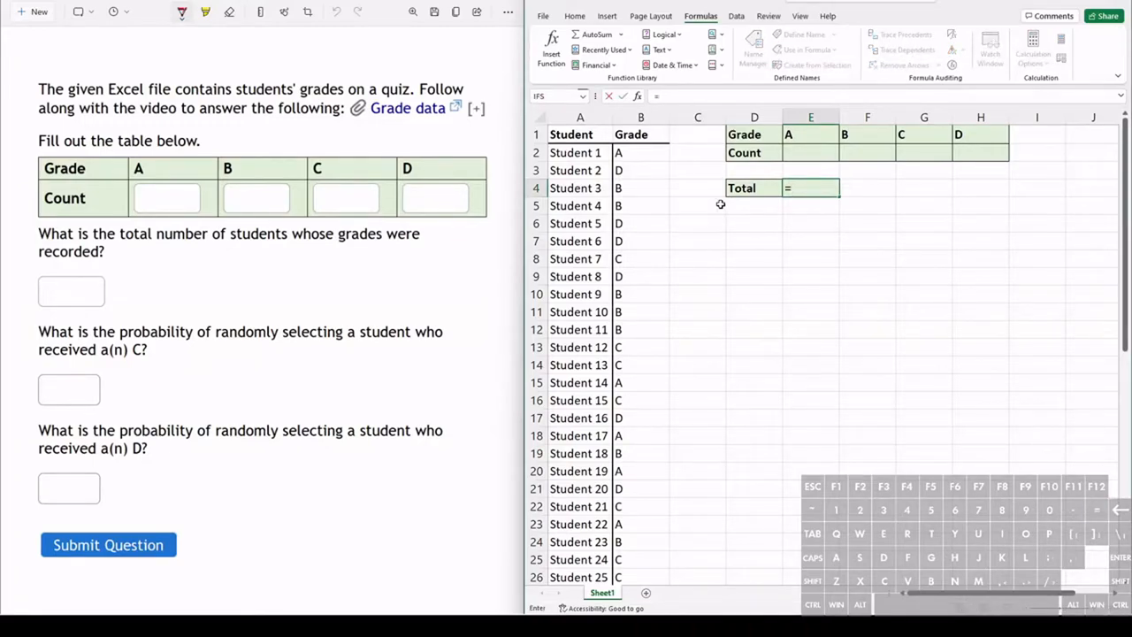
{"action": "type", "text": "counta"}
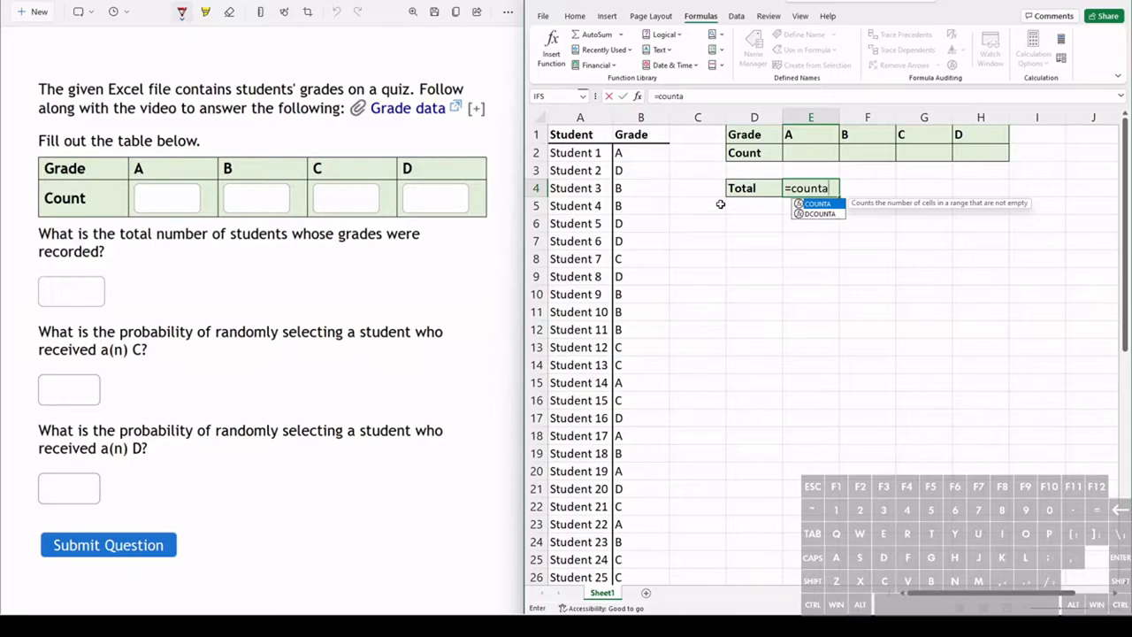
{"action": "type", "text": "("}
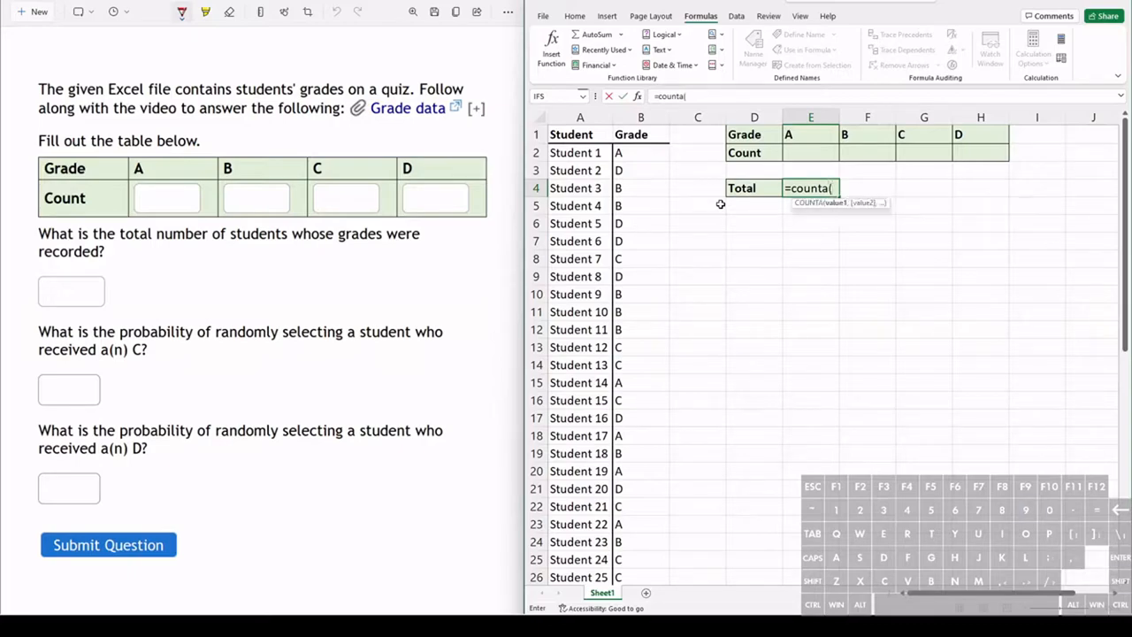
{"action": "mouse_move", "coordinate": [657, 159]}
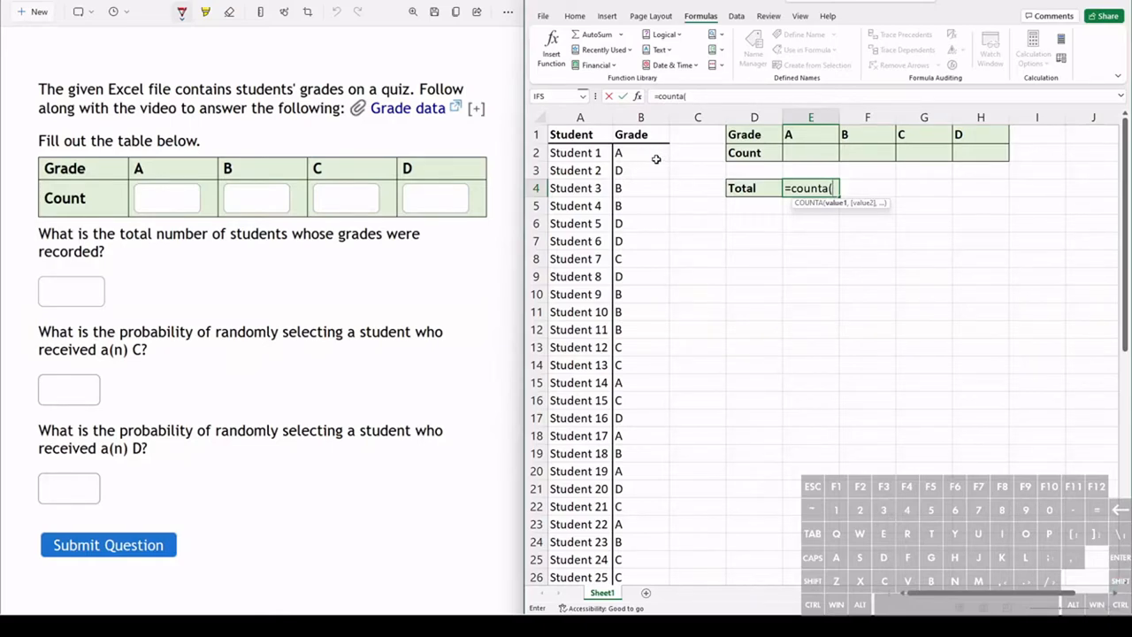
{"action": "type", "text": "B2"}
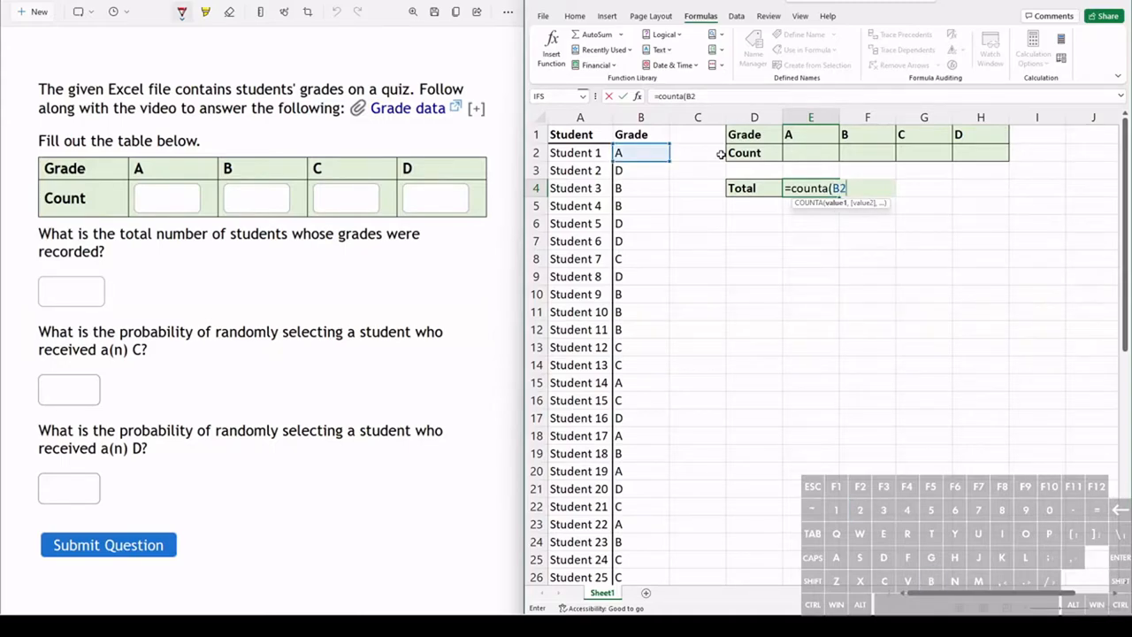
{"action": "type", "text": ":"}
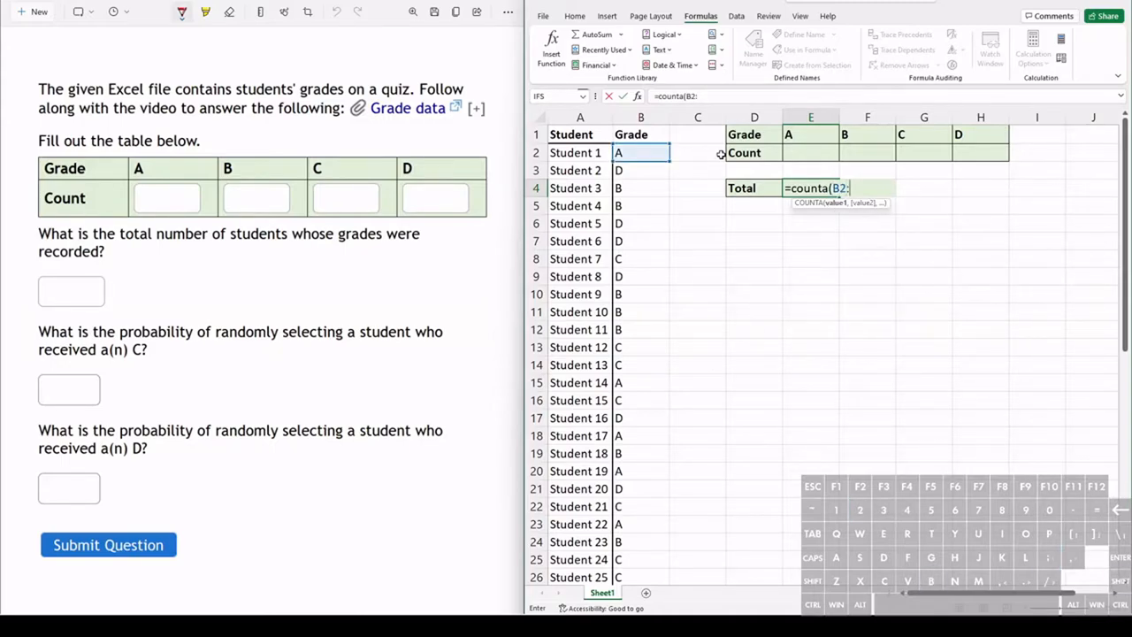
{"action": "mouse_move", "coordinate": [702, 198]}
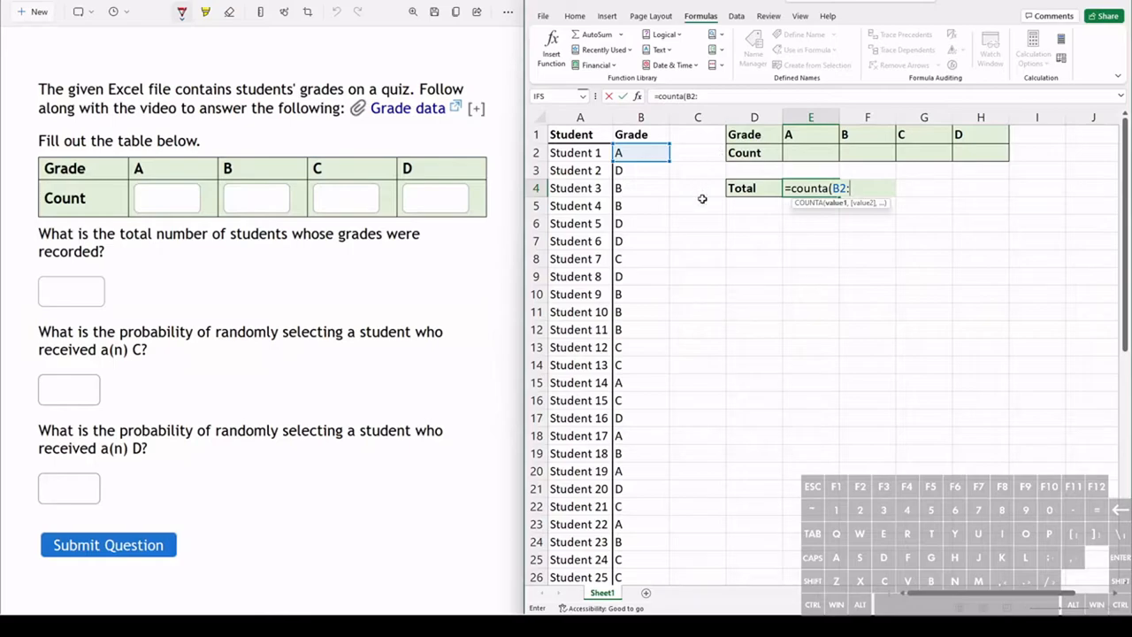
{"action": "scroll", "scroll_direction": "down", "scroll_amount": 3}
{"action": "type", "text": "B"}
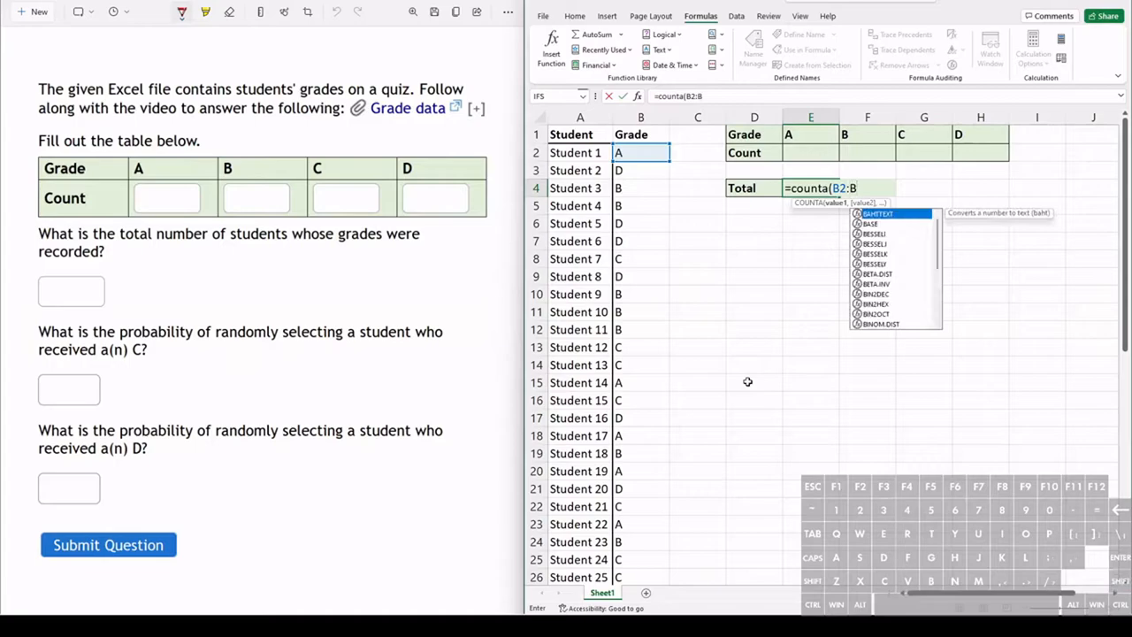
{"action": "key", "text": "Enter"}
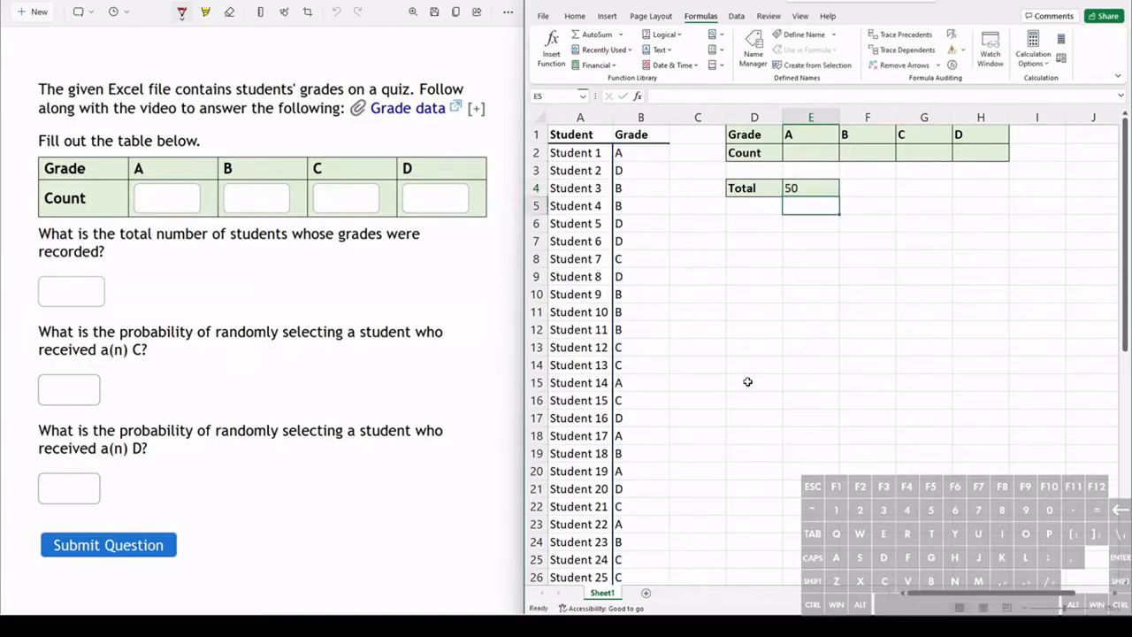
{"action": "mouse_move", "coordinate": [637, 156]}
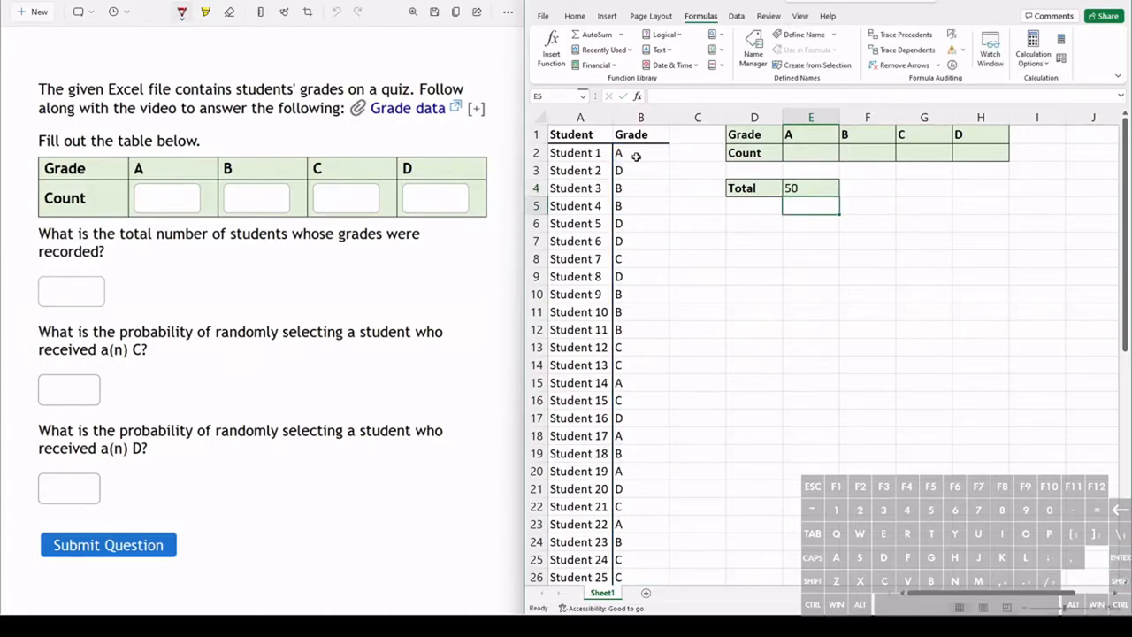
{"action": "scroll", "scroll_direction": "down", "scroll_amount": 3}
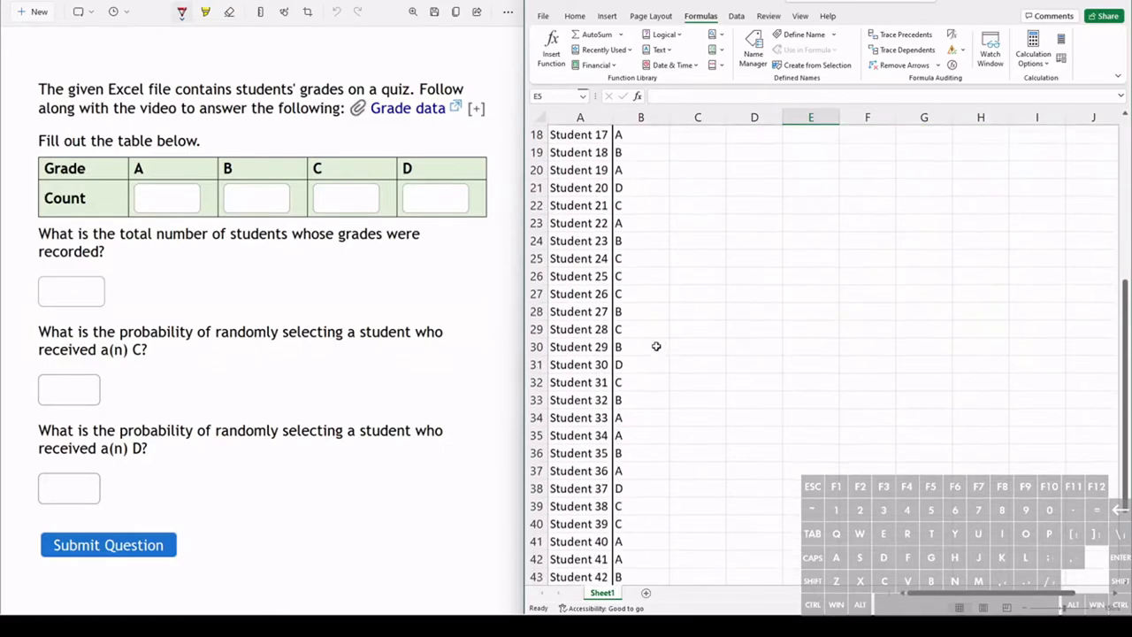
{"action": "scroll", "scroll_direction": "down", "scroll_amount": 3}
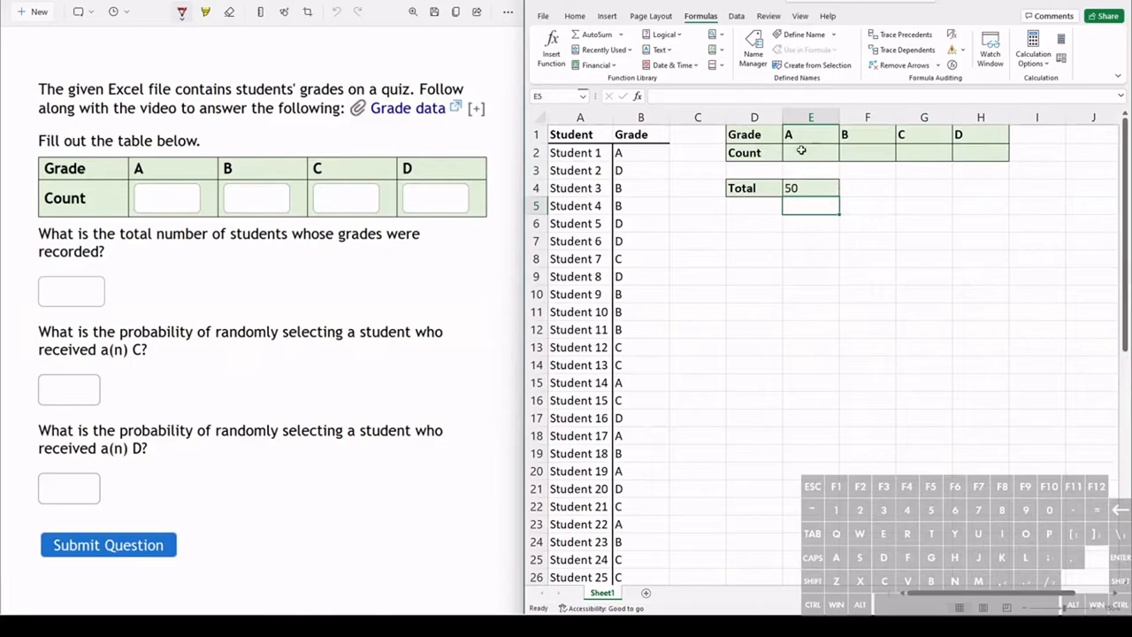
{"action": "left_click", "coordinate": [810, 152]}
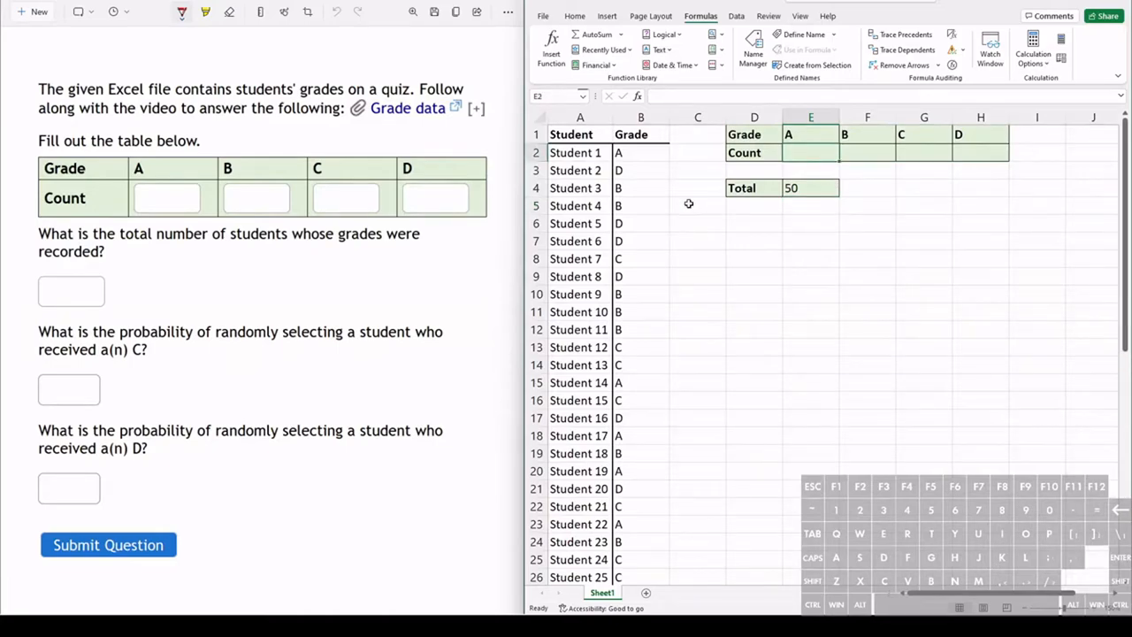
{"action": "mouse_move", "coordinate": [704, 212]}
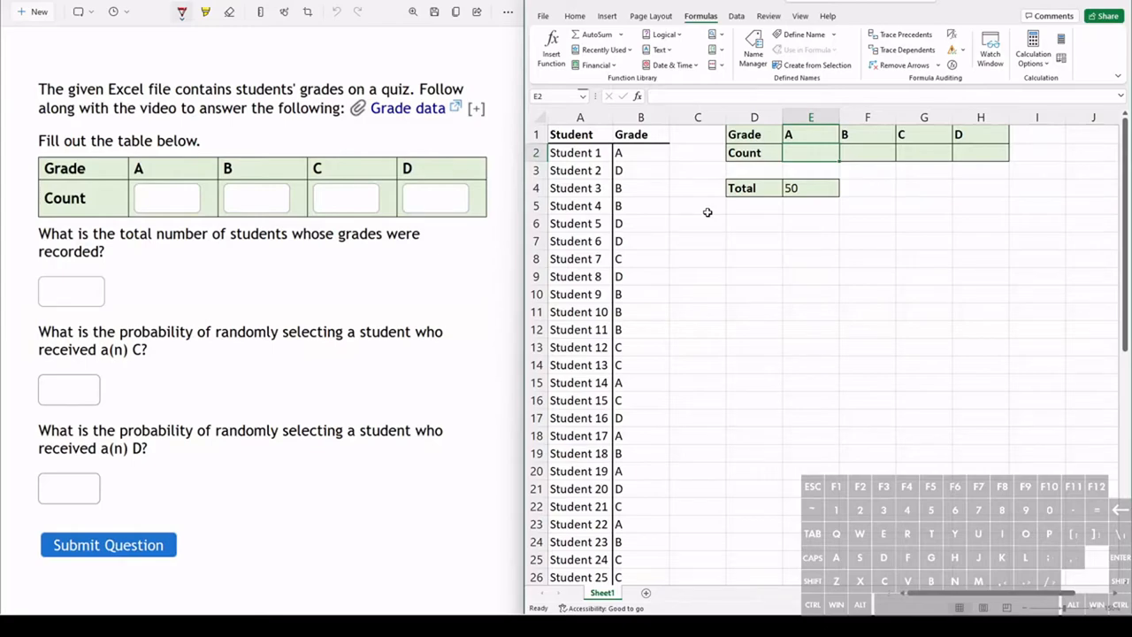
Enter =COUNTIF(B2:B51, in E2 without a criterion, which returns 0
{"action": "type", "text": "="}
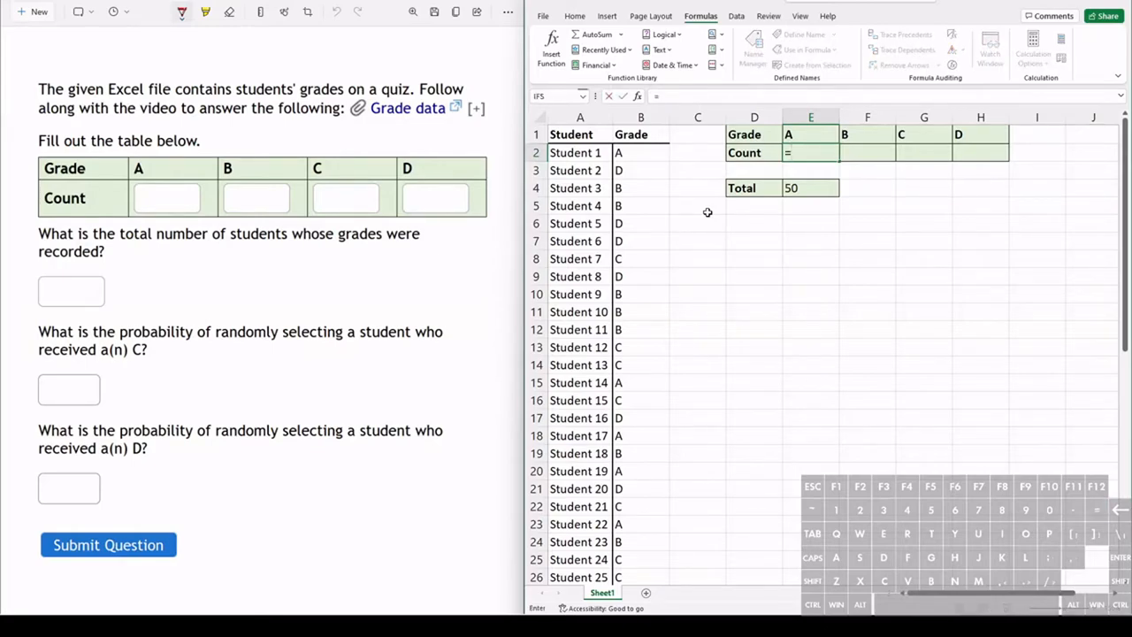
{"action": "type", "text": "count"}
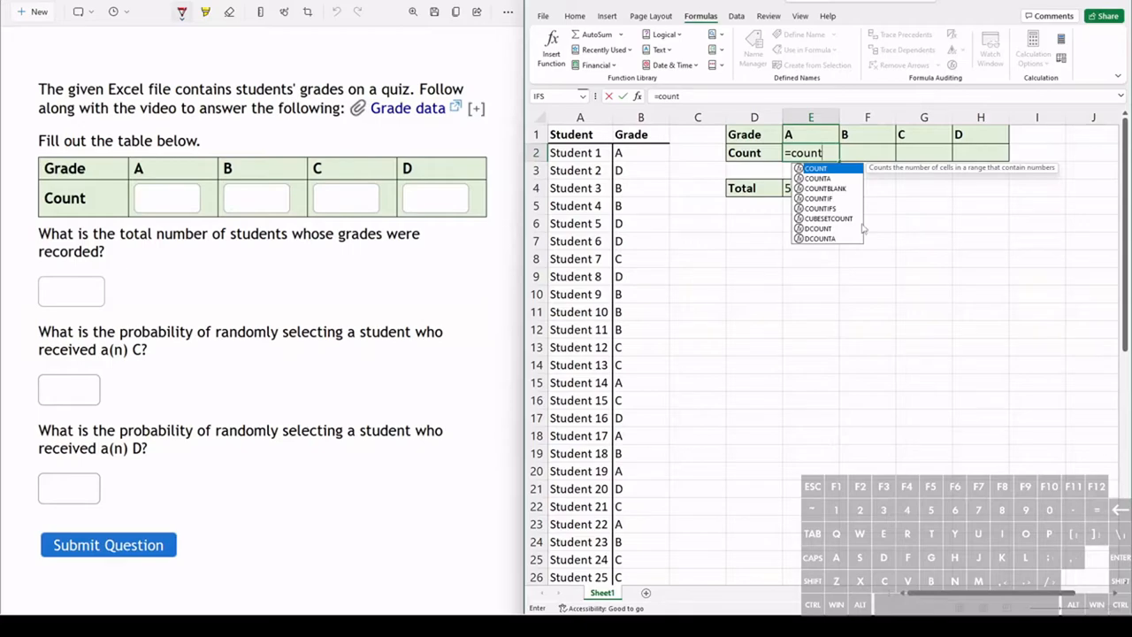
{"action": "type", "text": "if"}
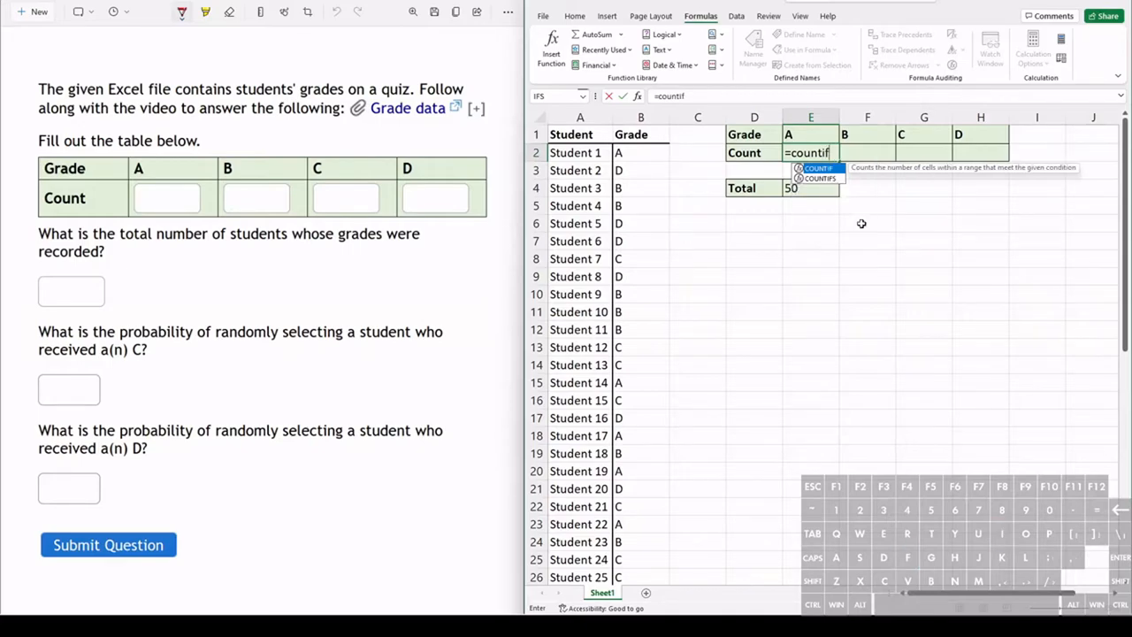
{"action": "type", "text": "("}
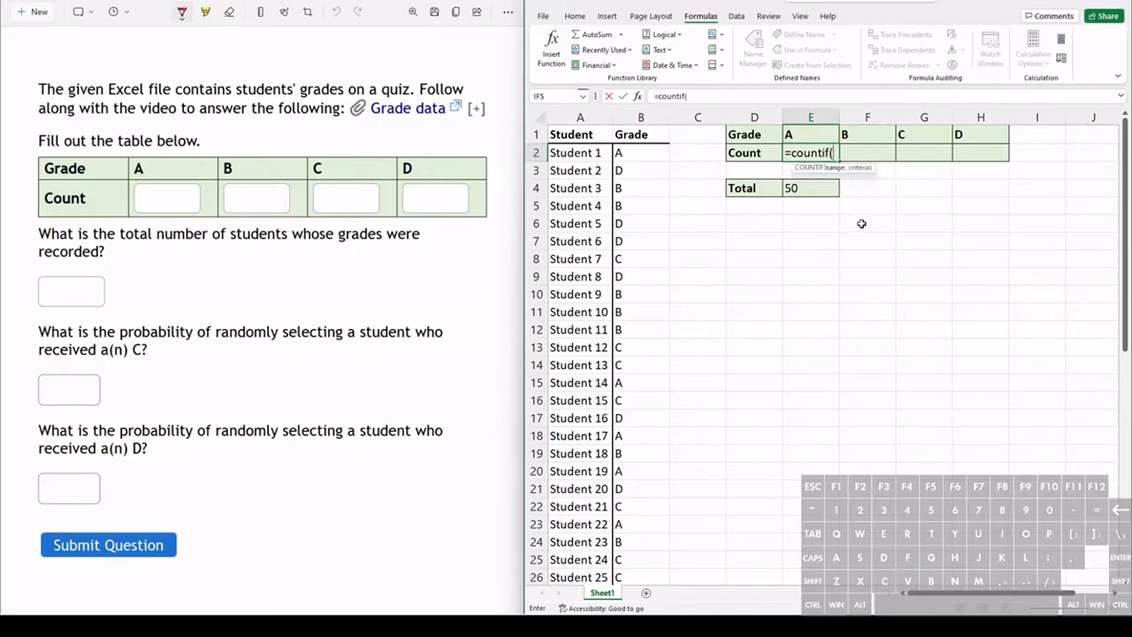
{"action": "mouse_move", "coordinate": [722, 196]}
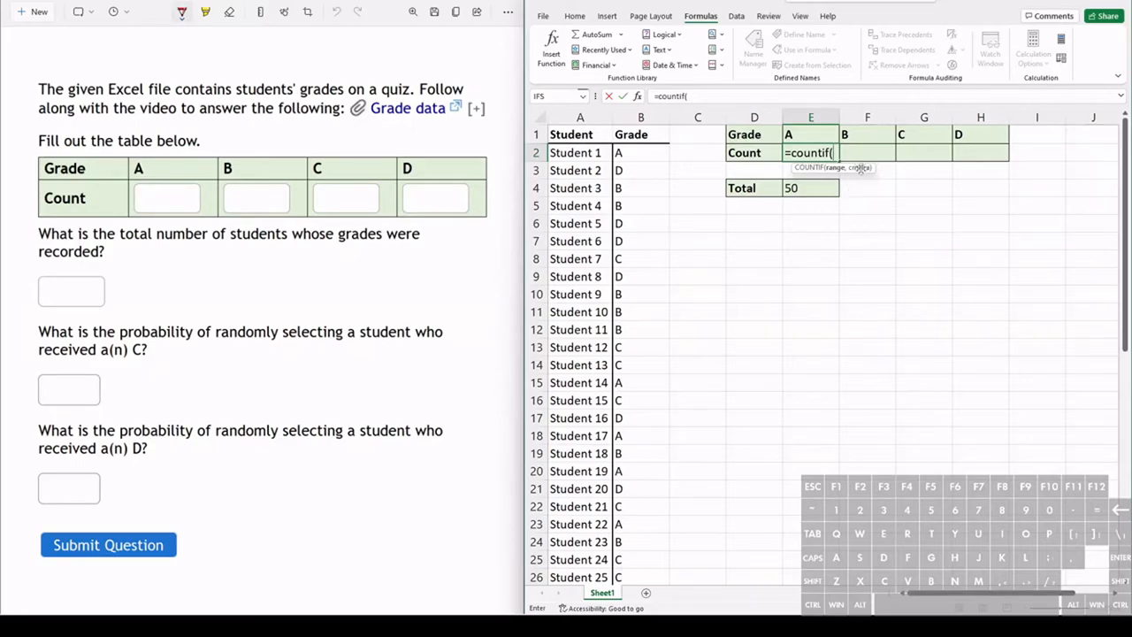
{"action": "mouse_move", "coordinate": [874, 285]}
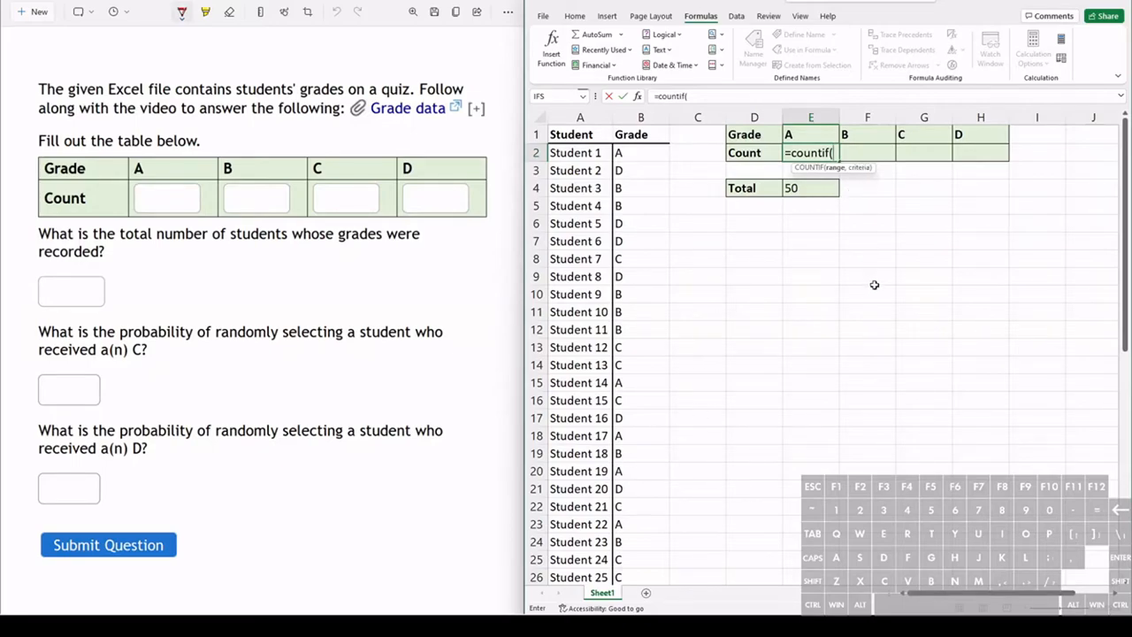
{"action": "left_click", "coordinate": [640, 152]}
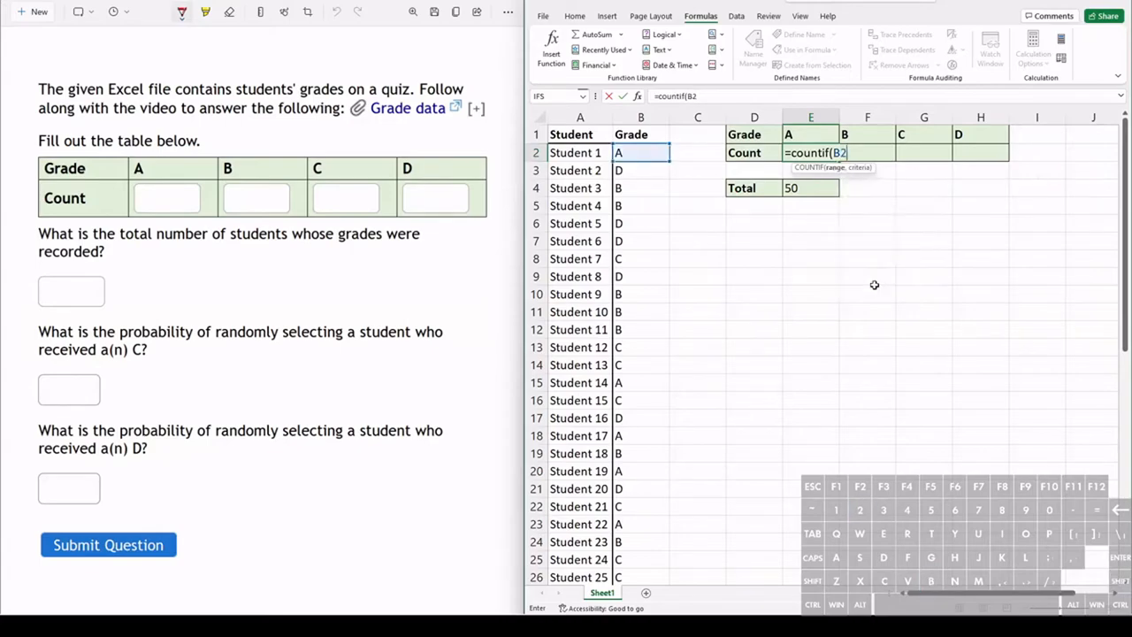
{"action": "type", "text": ":B"}
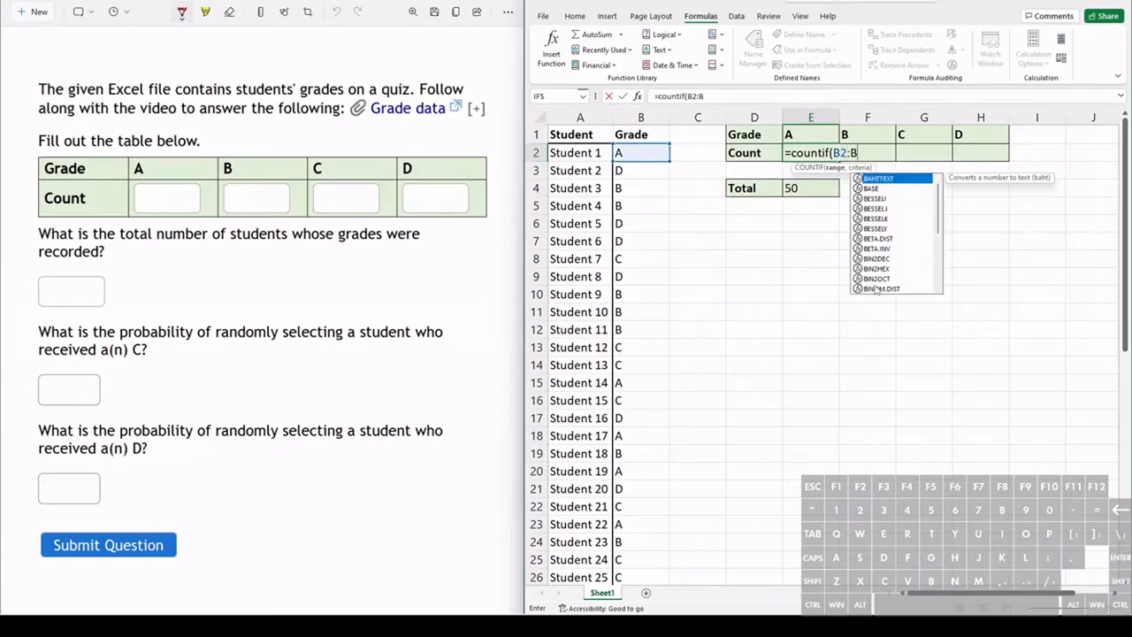
{"action": "type", "text": "51"}
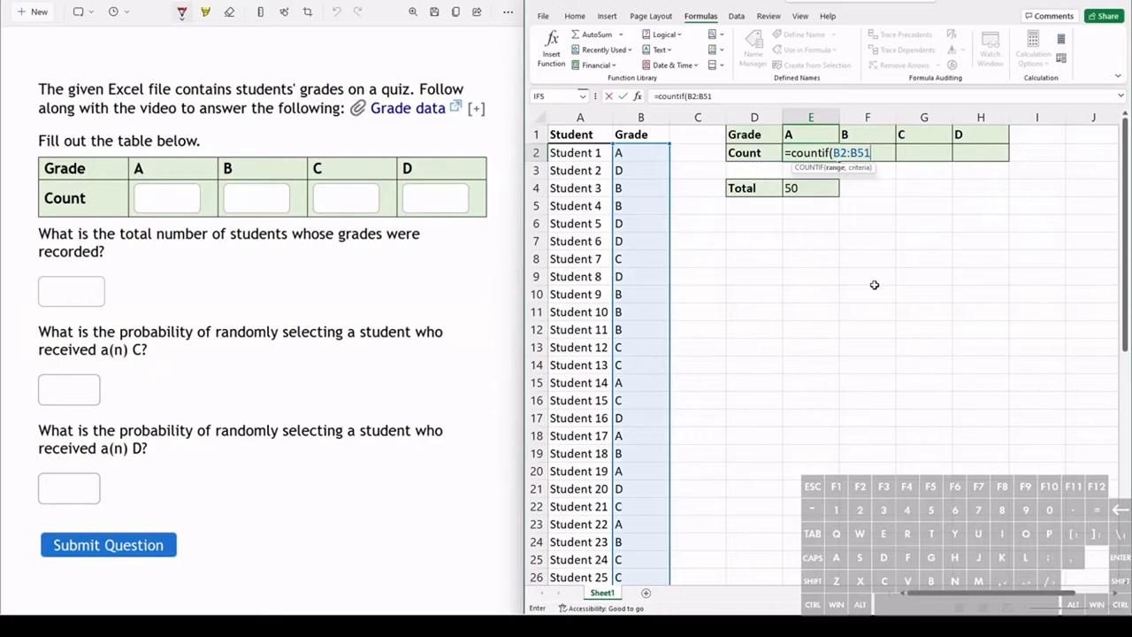
{"action": "type", "text": ","}
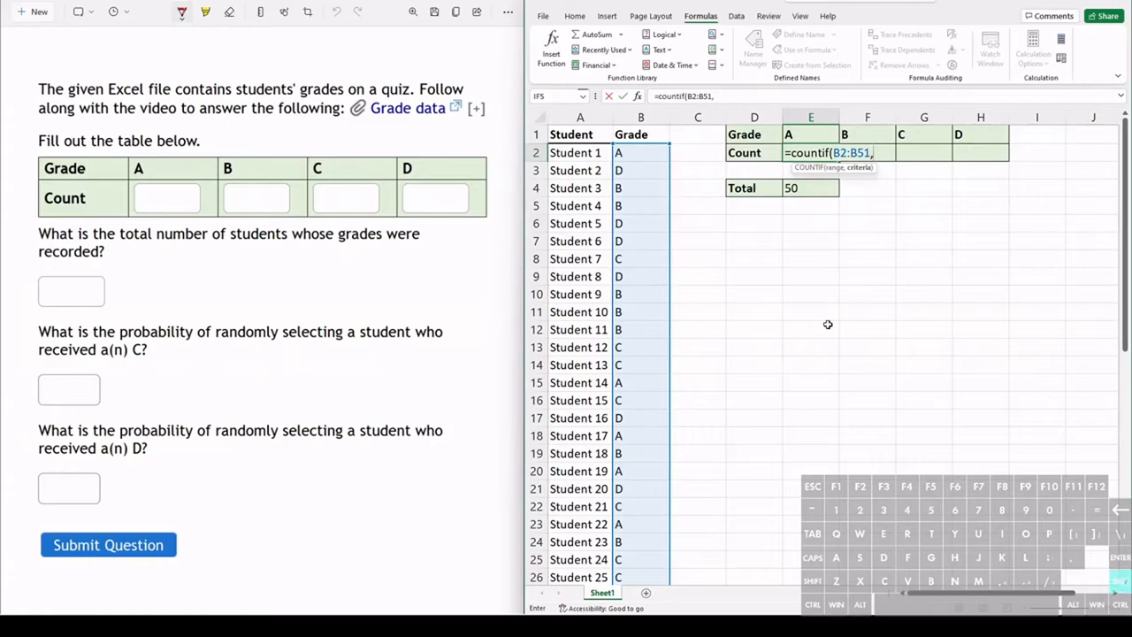
{"action": "key", "text": "Enter"}
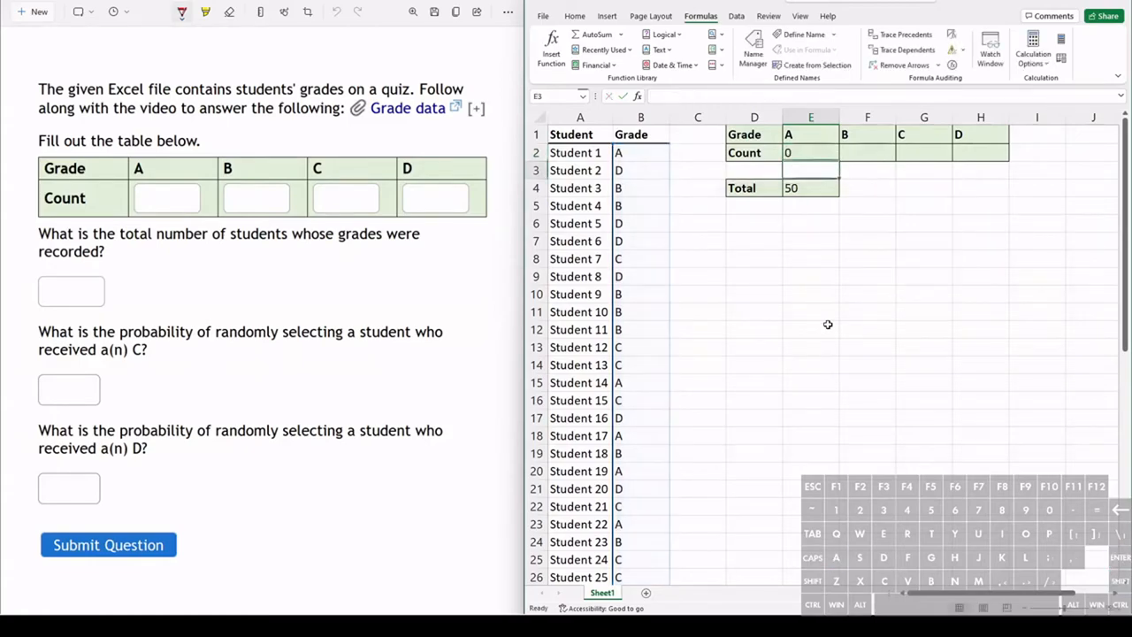
{"action": "mouse_move", "coordinate": [644, 272]}
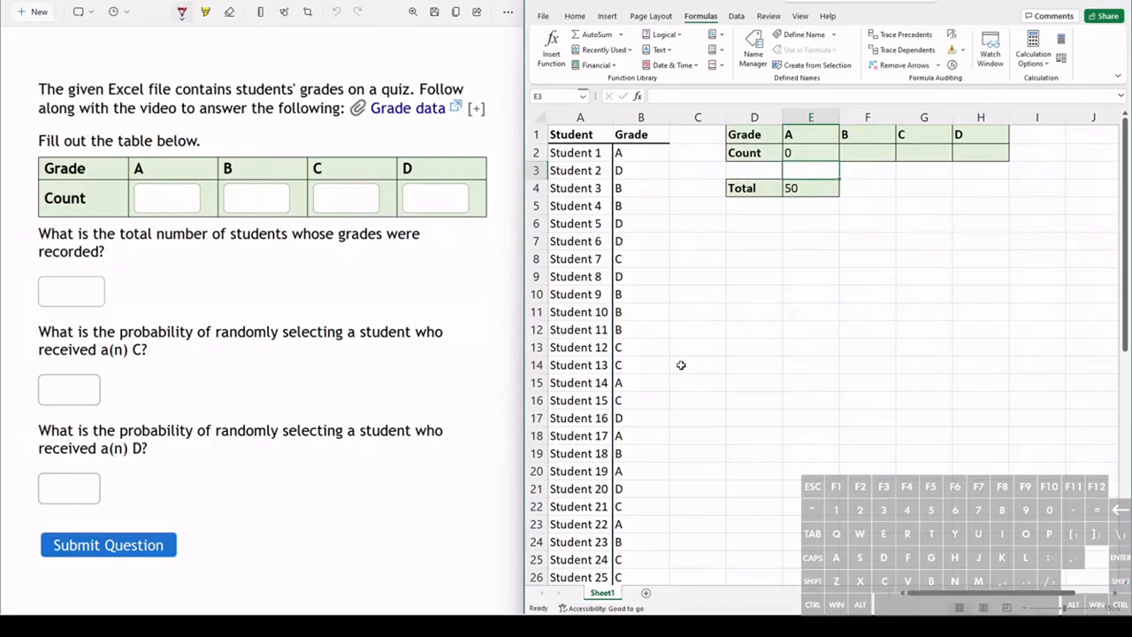
Rewrite E2 as =COUNTIF(B2:B51,"A") to count the A grades
{"action": "type", "text": "=COUNTIF(B2:B51,A)"}
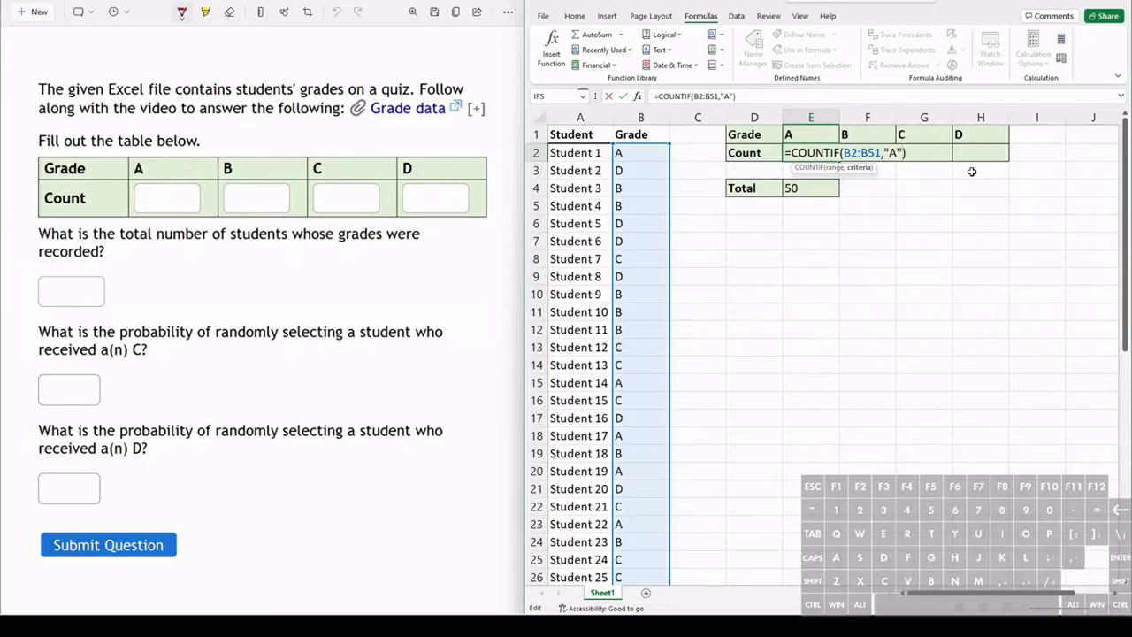
Commit the A count in E2, giving 11
{"action": "key", "text": "Enter"}
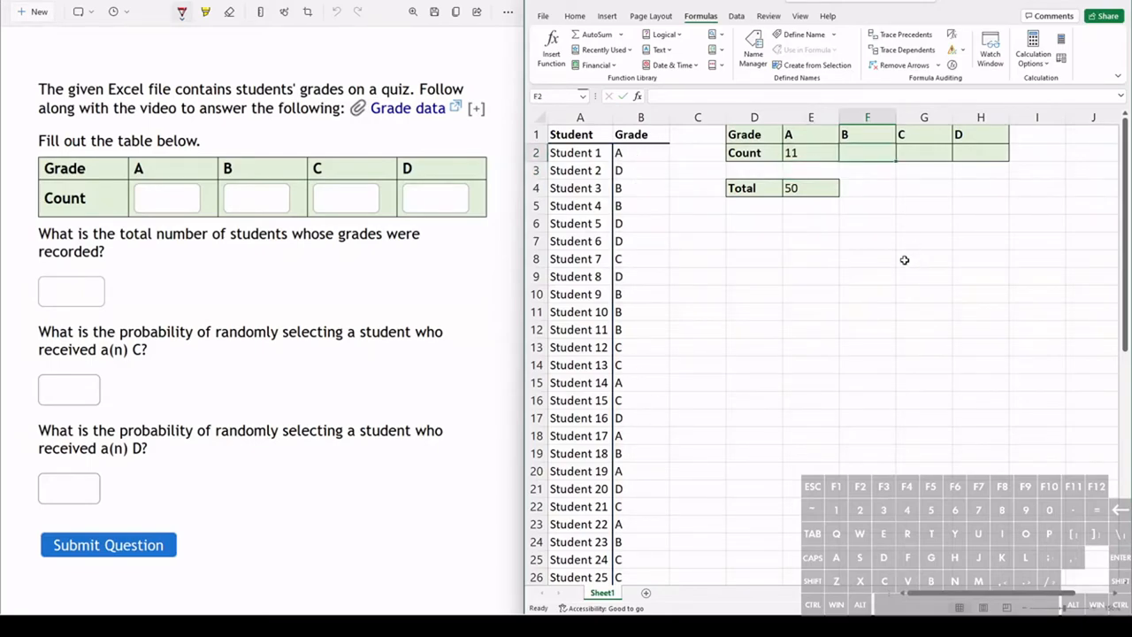
{"action": "mouse_move", "coordinate": [916, 248]}
{"action": "type", "text": "="}
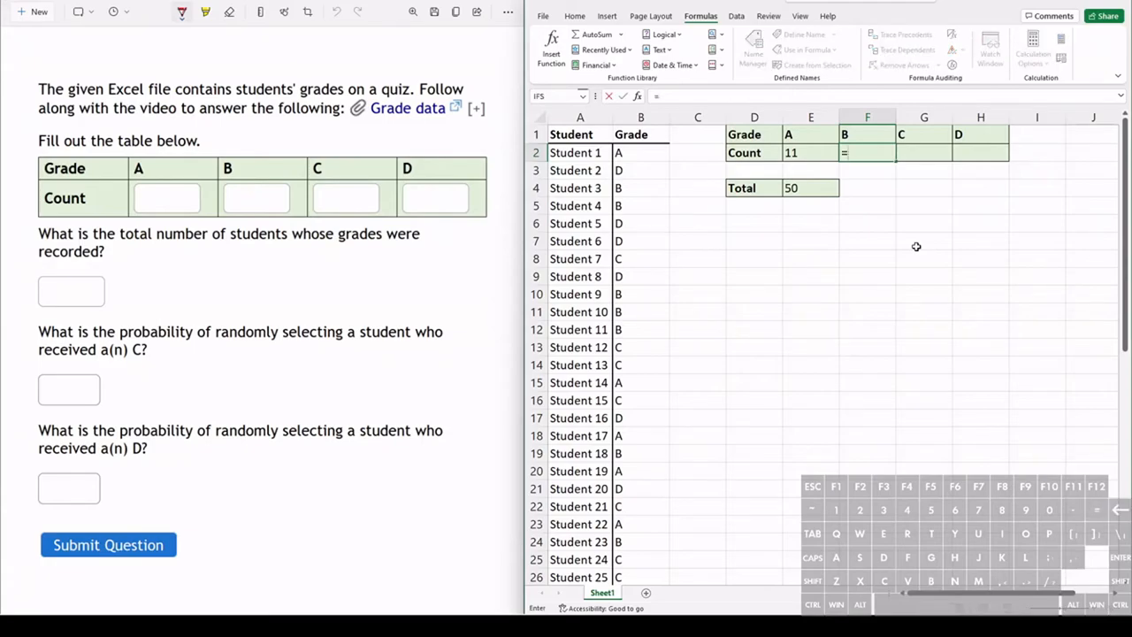
Enter =COUNTIF(B2:B51,"B") in F2 to count 13 B grades
{"action": "type", "text": "countif"}
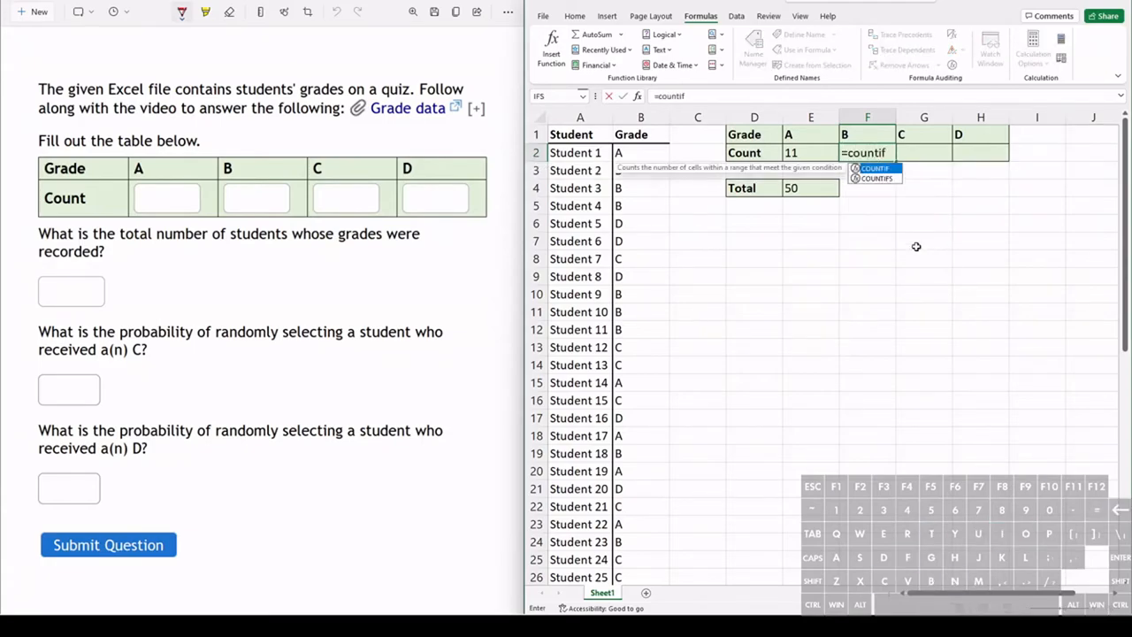
{"action": "type", "text": "("}
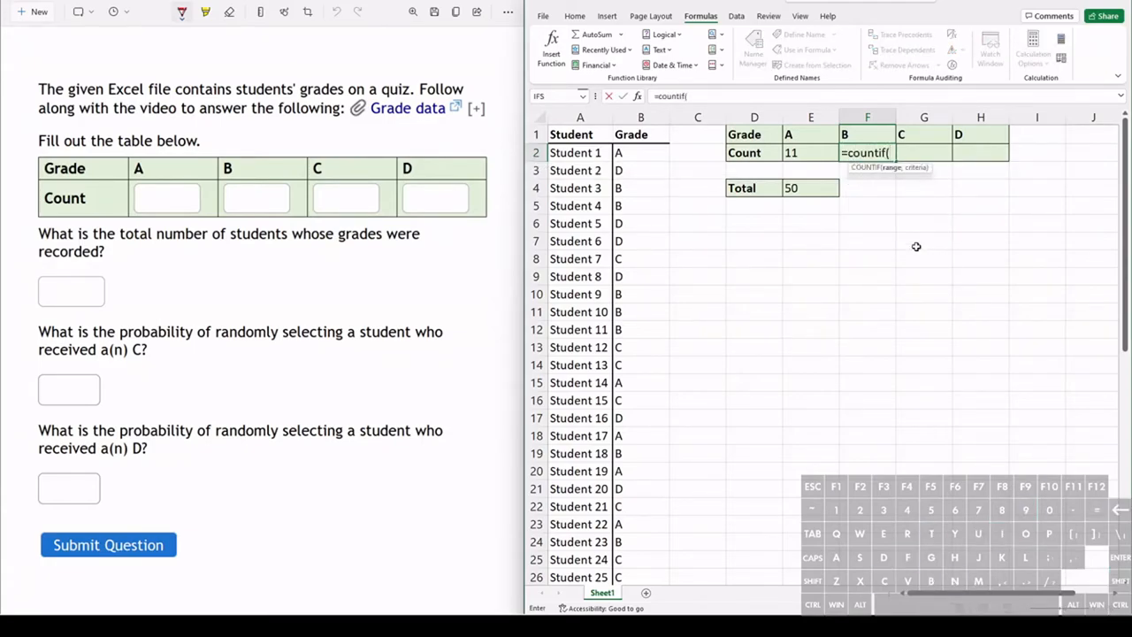
{"action": "type", "text": "B2::"}
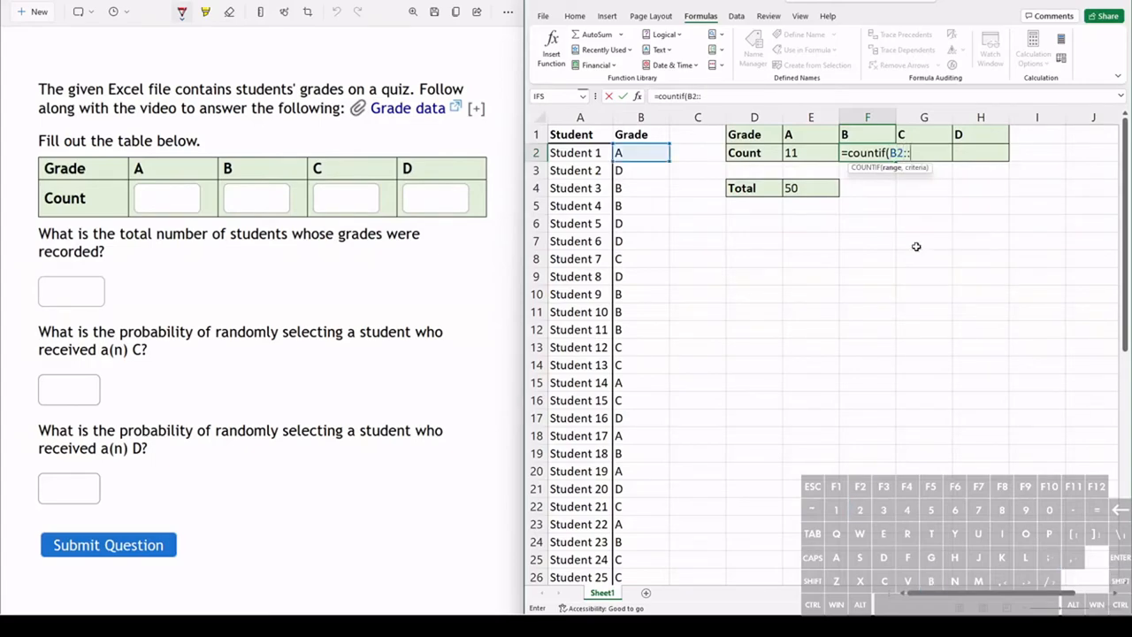
{"action": "type", "text": "51"}
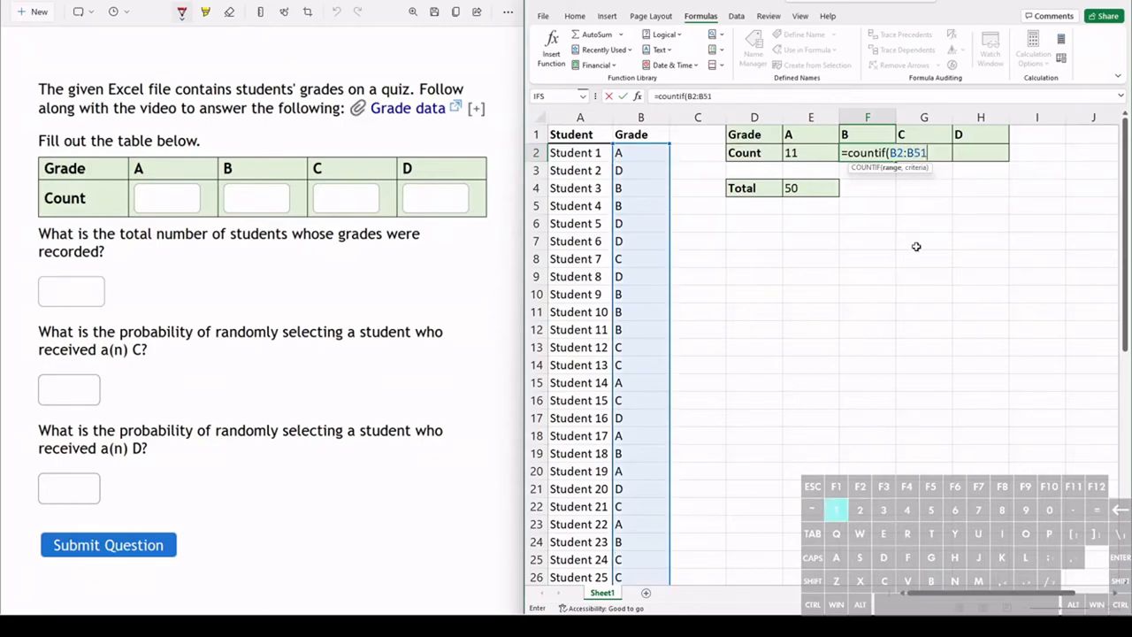
{"action": "type", "text": ","}
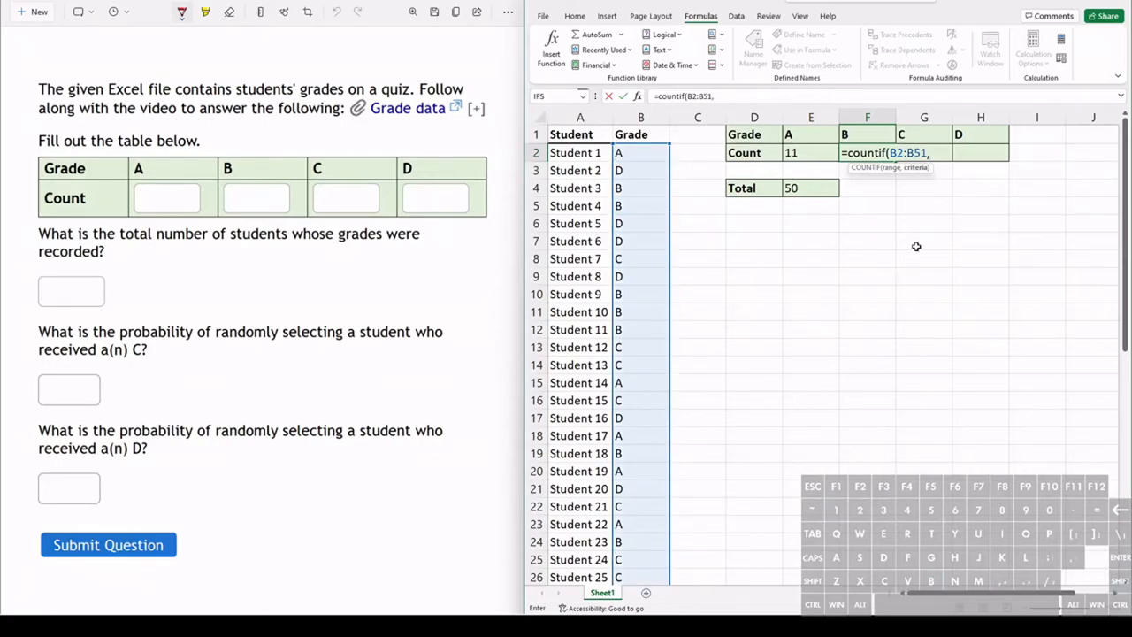
{"action": "type", "text": "\""}
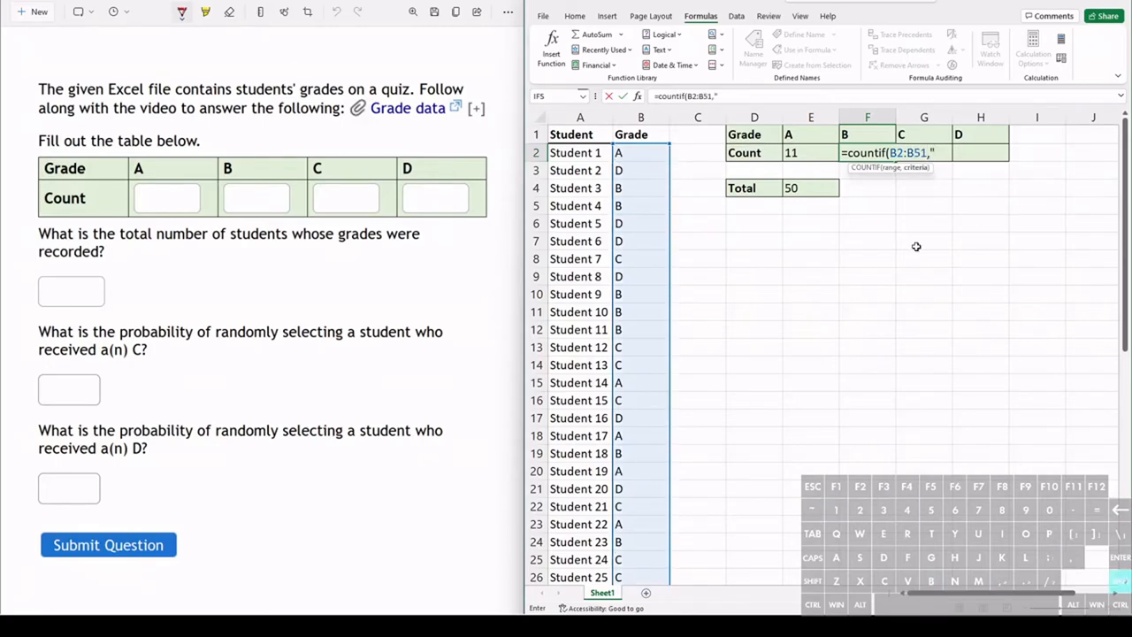
{"action": "type", "text": "B"}
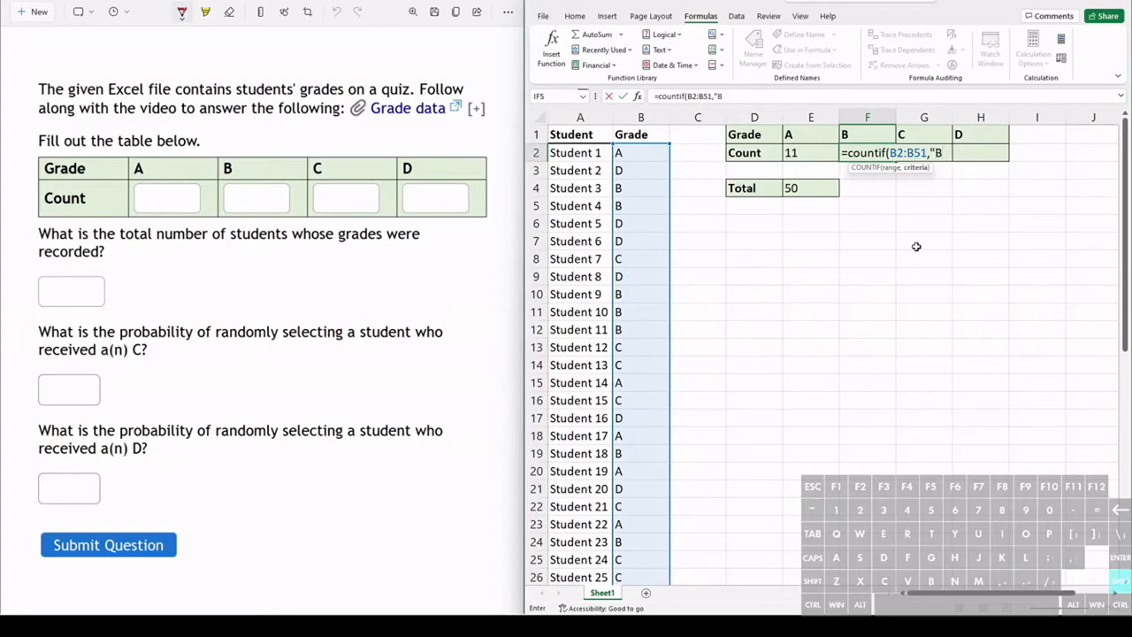
{"action": "key", "text": "Enter"}
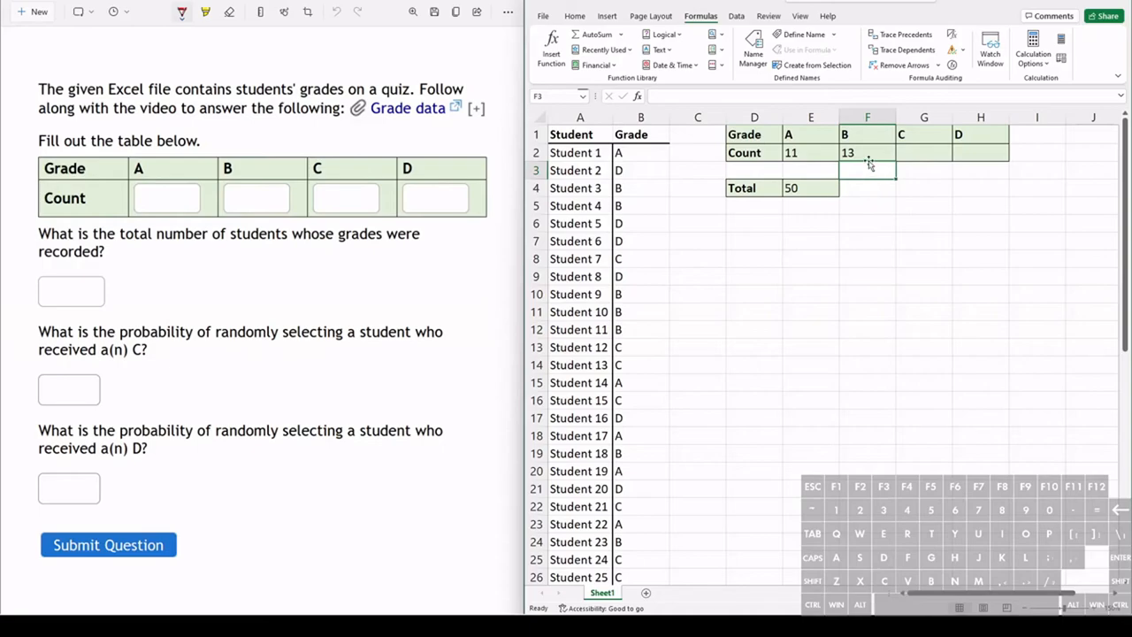
Enter =COUNTIF(B2:B51,"C") in G2 to count 16 C grades
{"action": "left_click", "coordinate": [867, 152]}
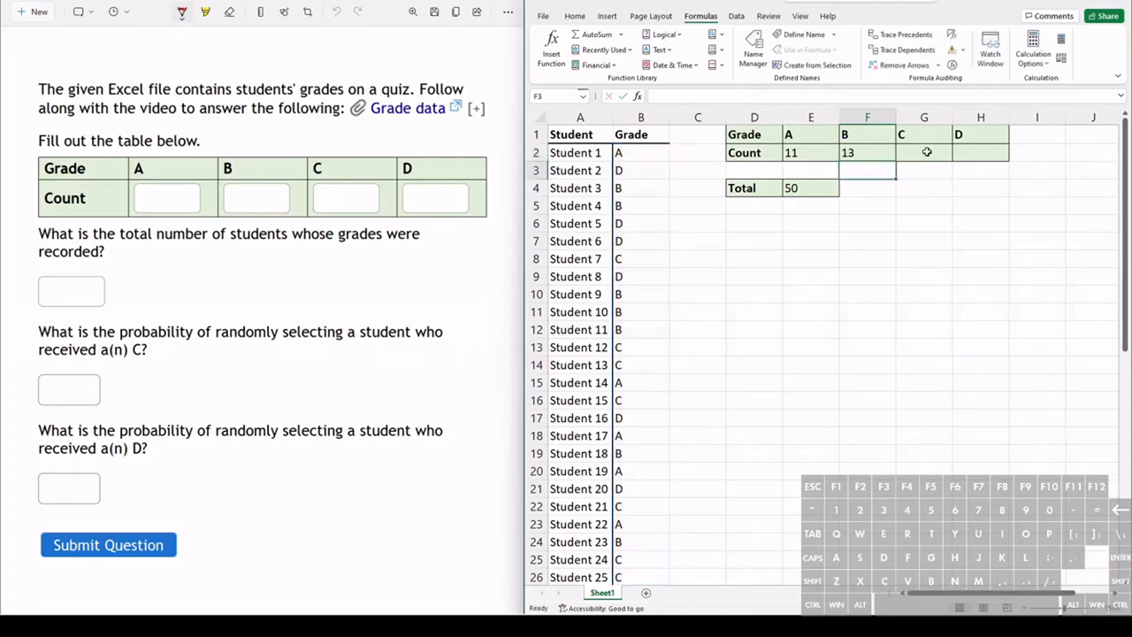
{"action": "left_click", "coordinate": [923, 135]}
{"action": "type", "text": "=COUNTIF(B2:B51,\"C\")"}
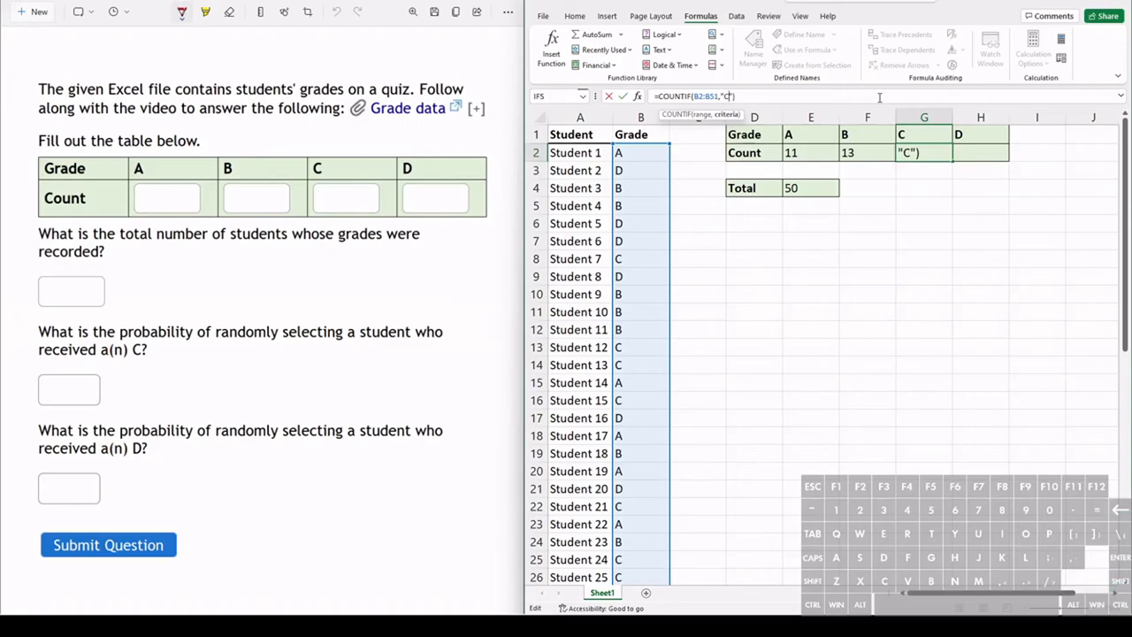
{"action": "key", "text": "Enter"}
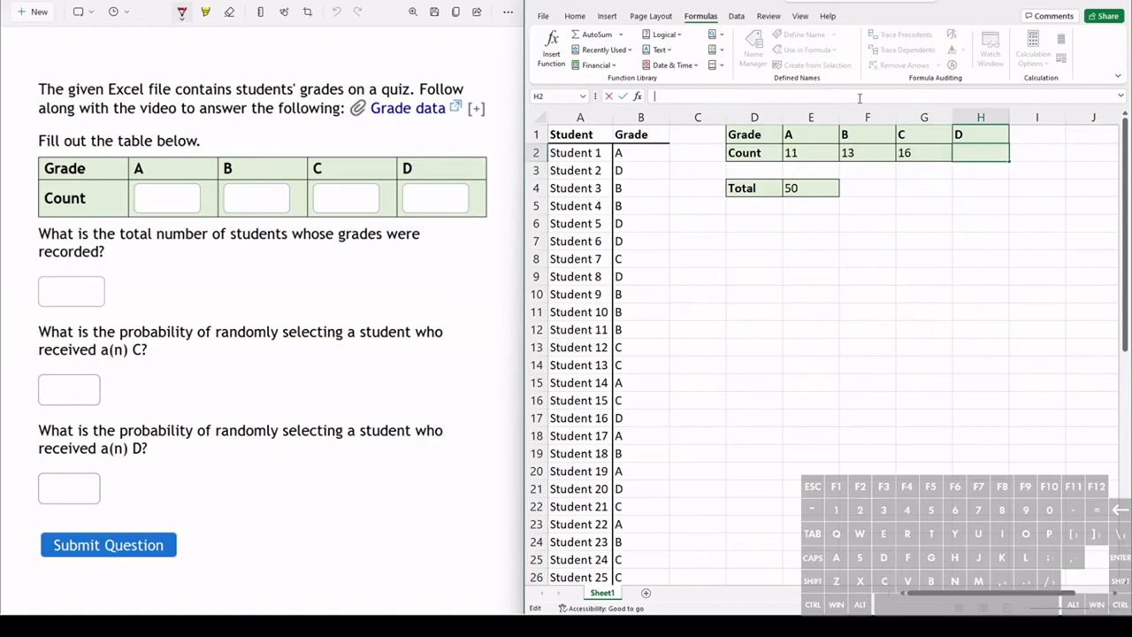
Enter =COUNTIF(B2:B51,"D") in H2 to count 10 D grades
{"action": "type", "text": "=COUNTIF(B2:B51,\"B\")"}
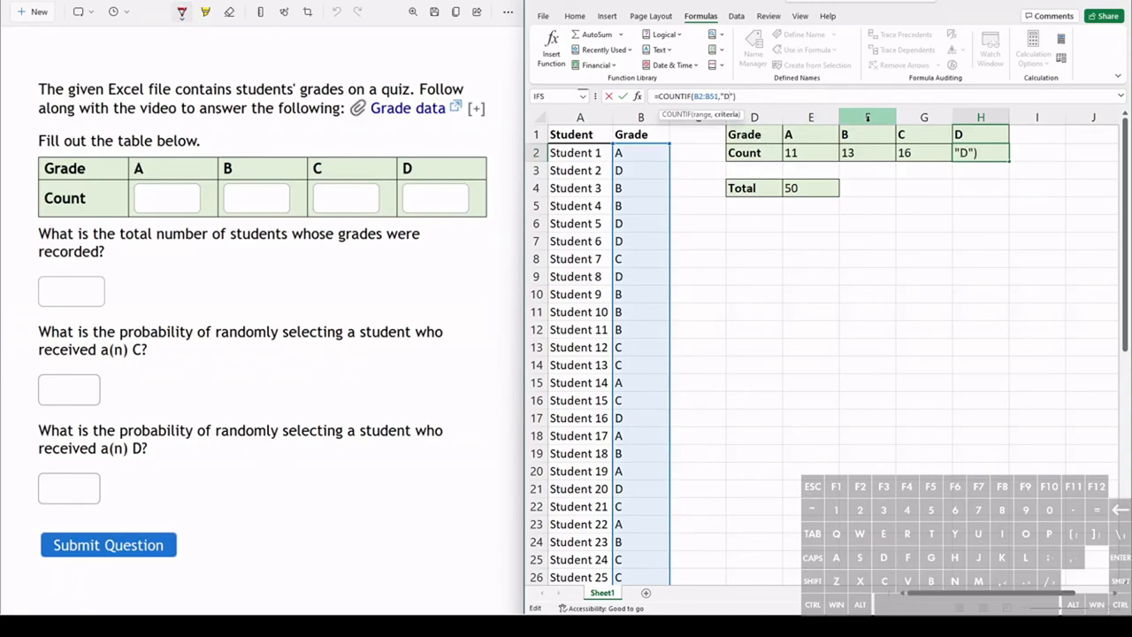
{"action": "key", "text": "Enter"}
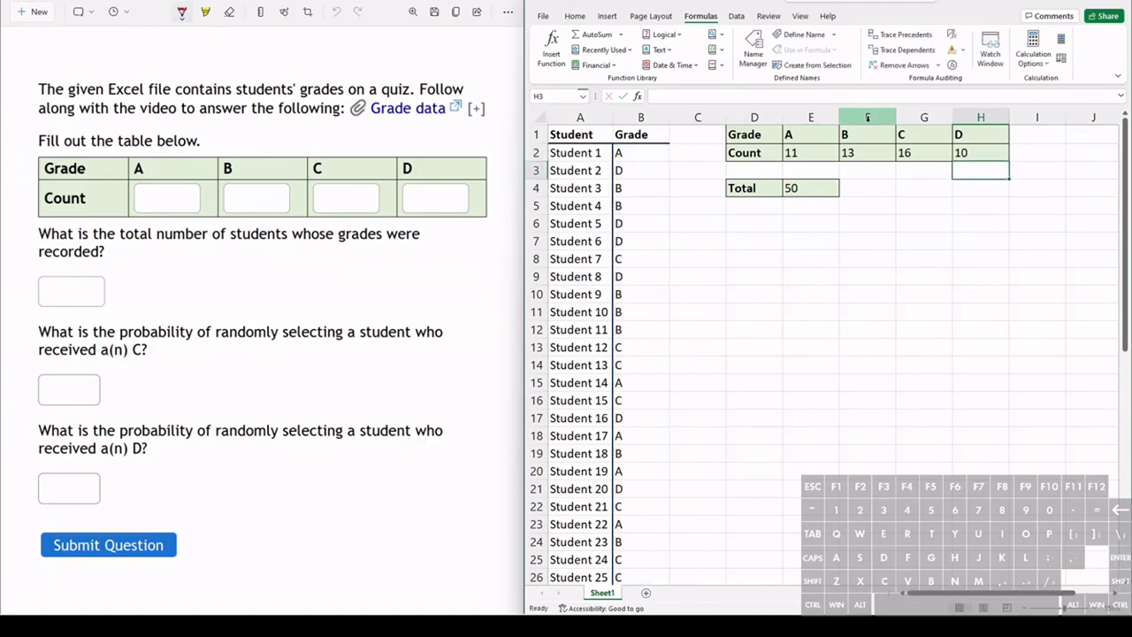